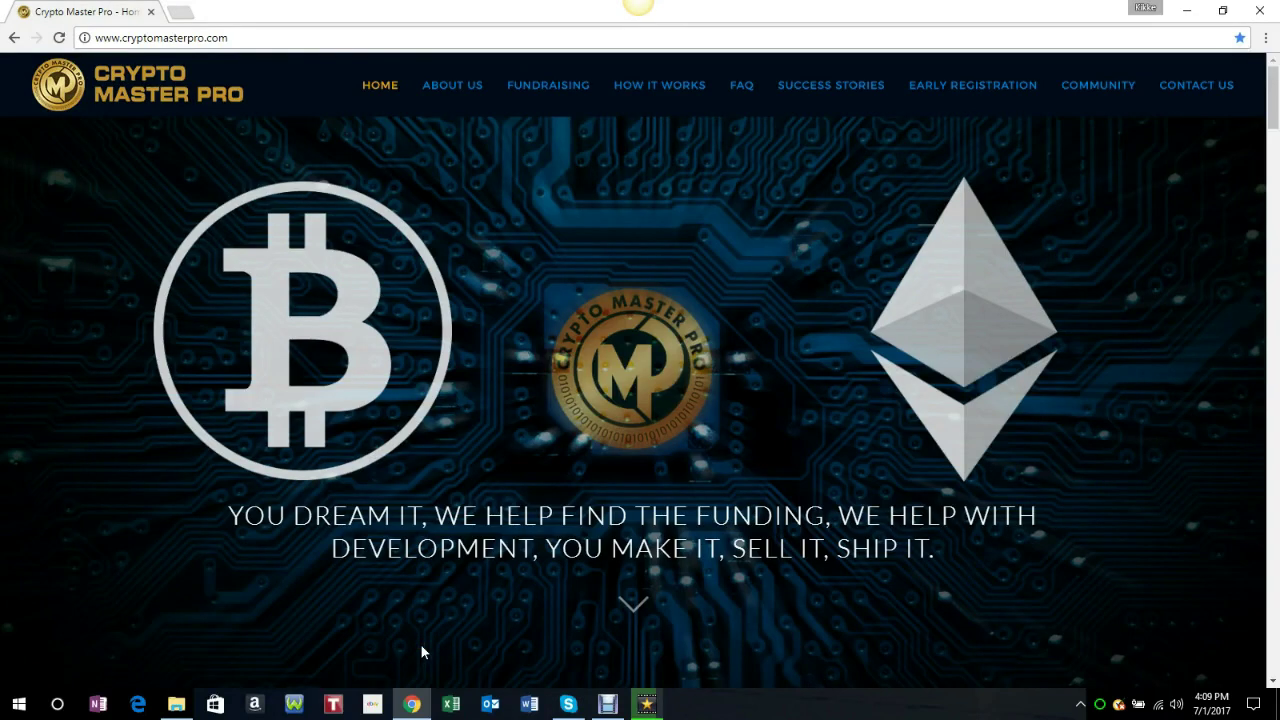
mouse_move(510, 222)
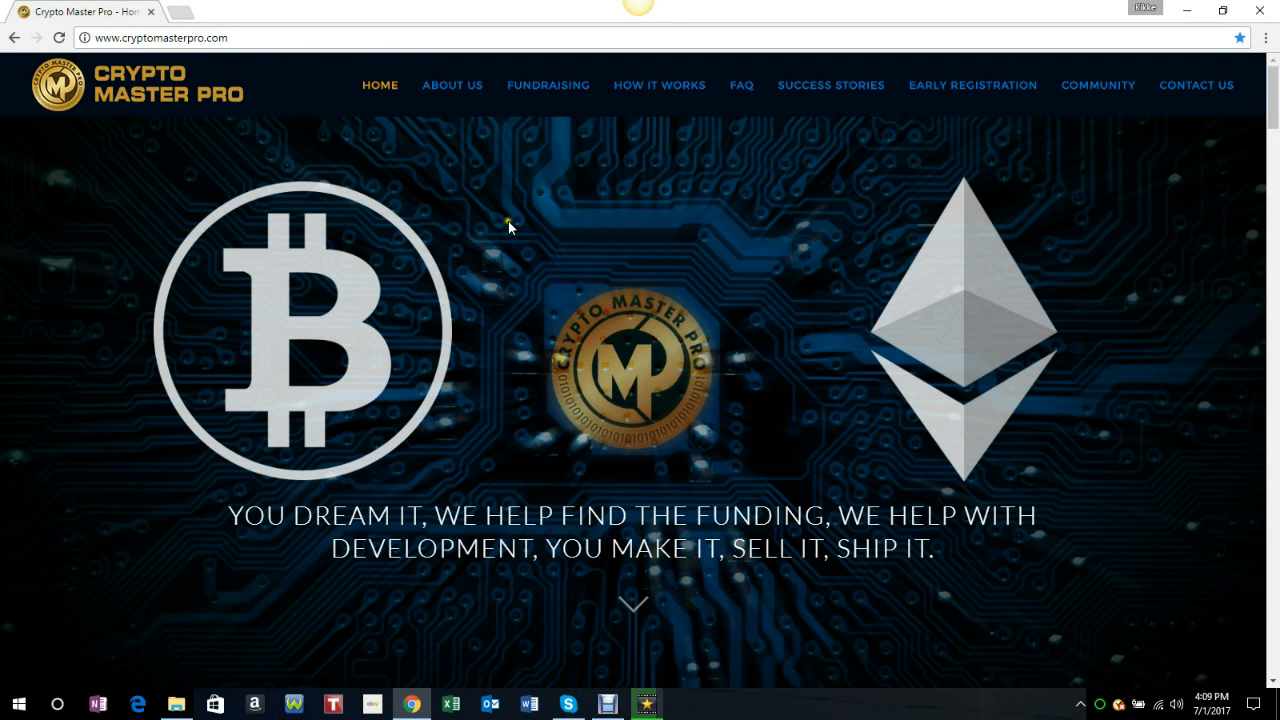
Go to the Community page and start a new account registration from the Get Connected banner.
left_click(1096, 84)
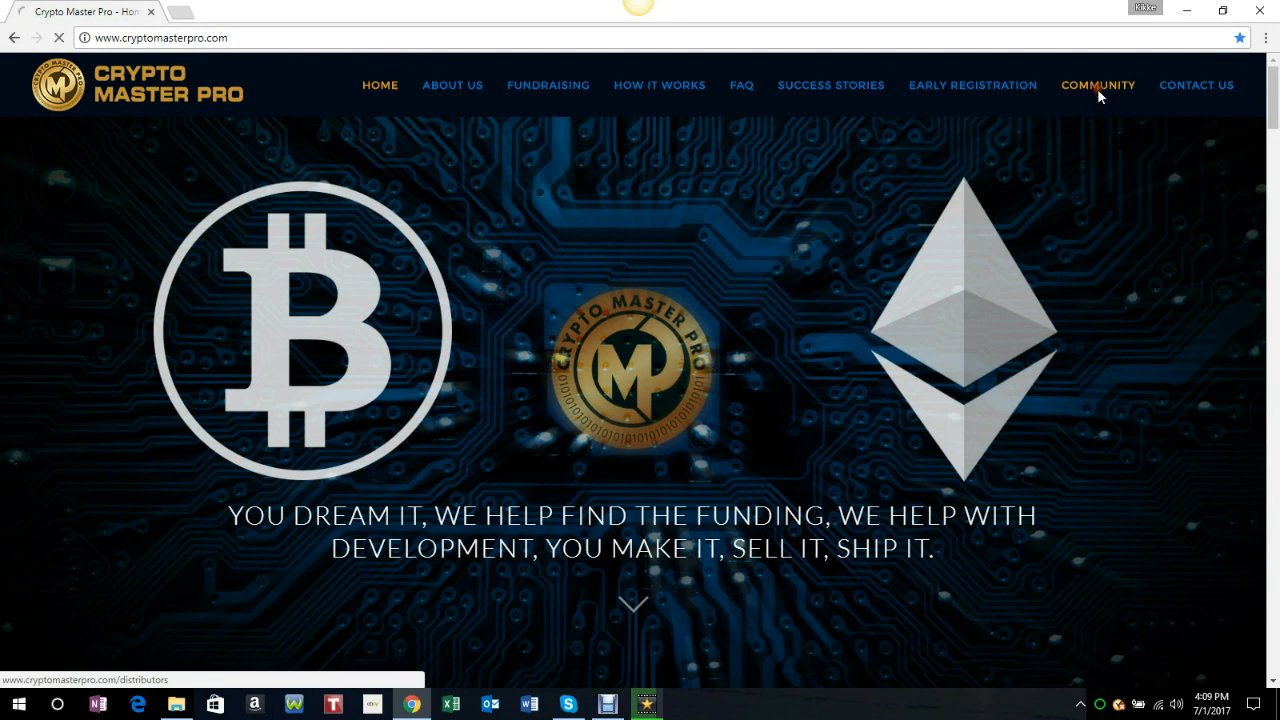
left_click(1096, 84)
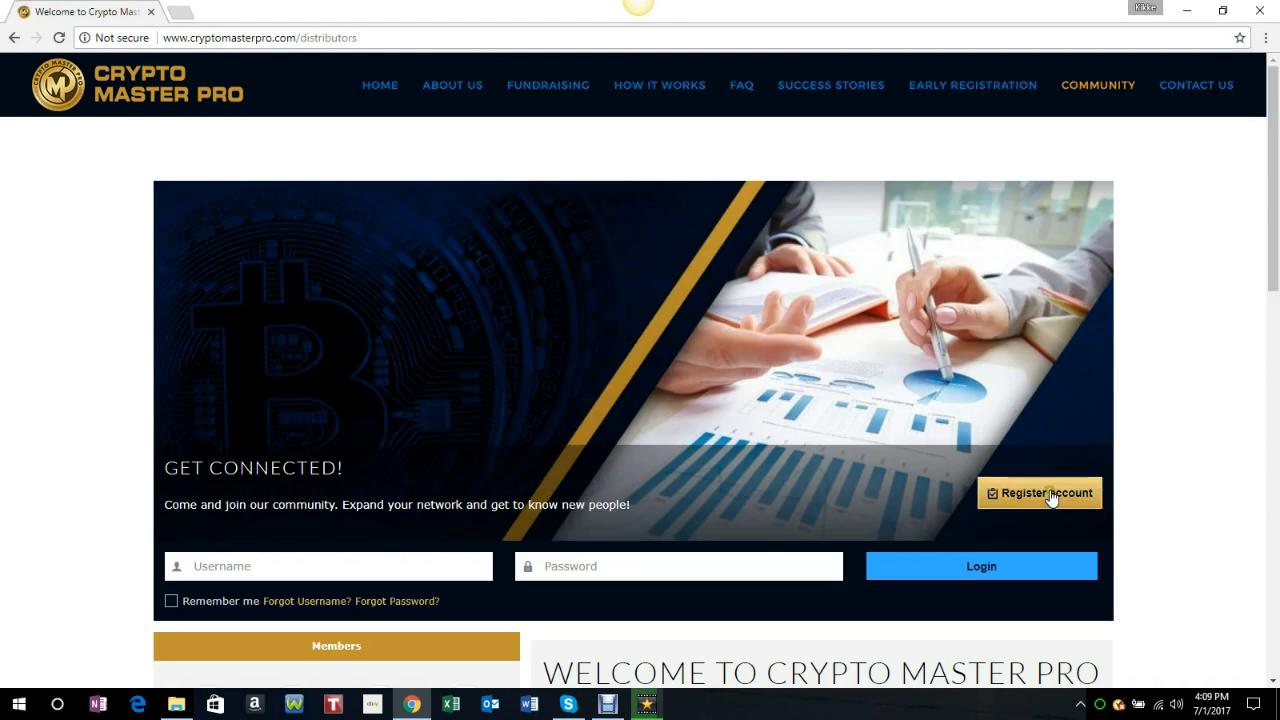
left_click(1040, 492)
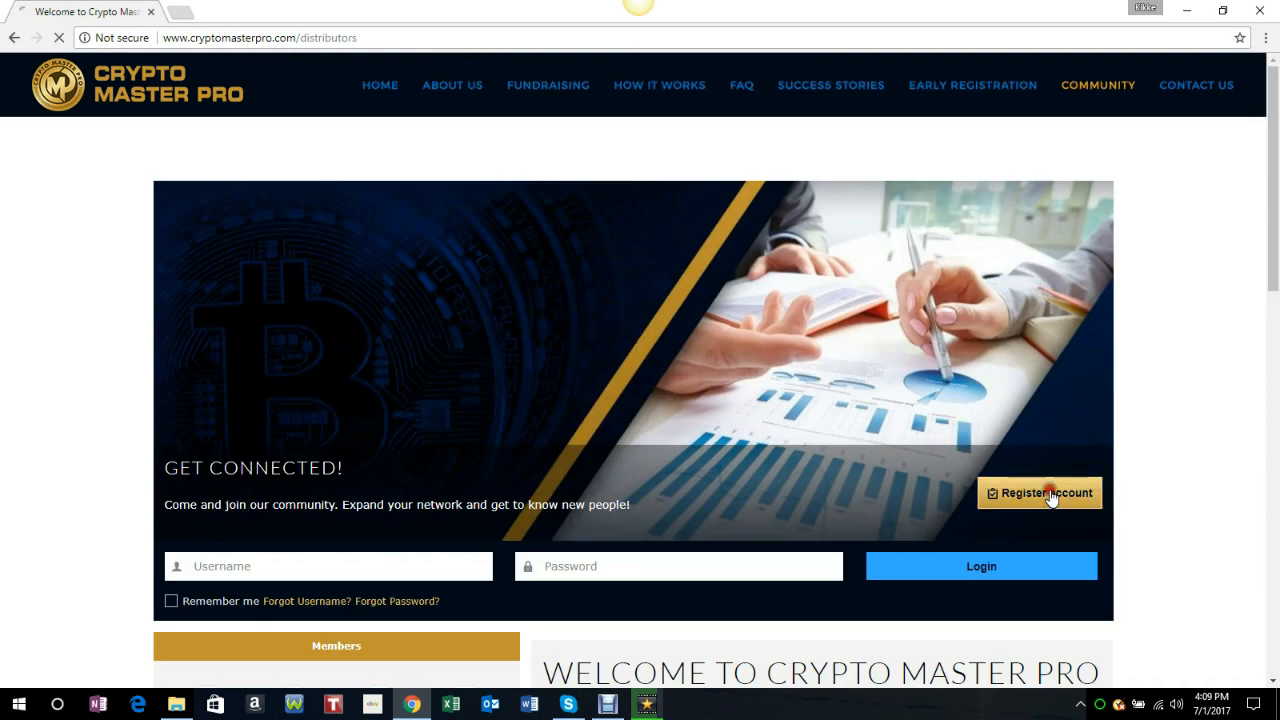
left_click(1040, 492)
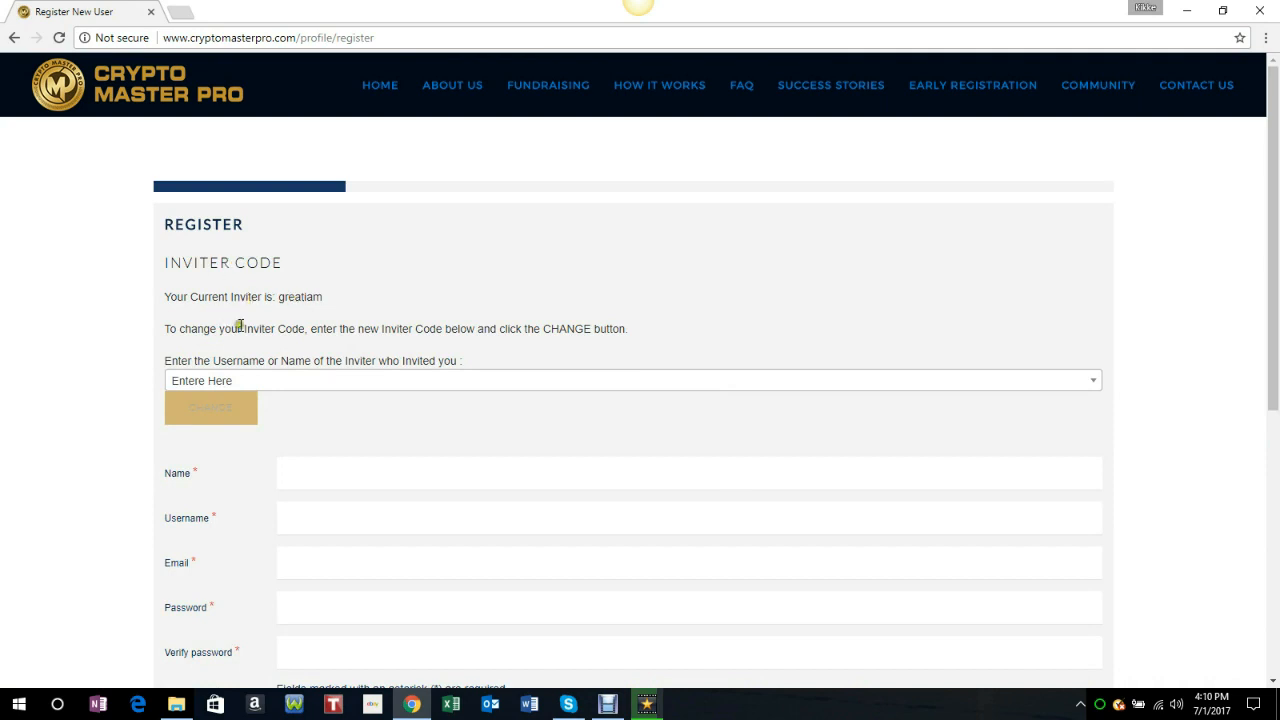
mouse_move(204, 310)
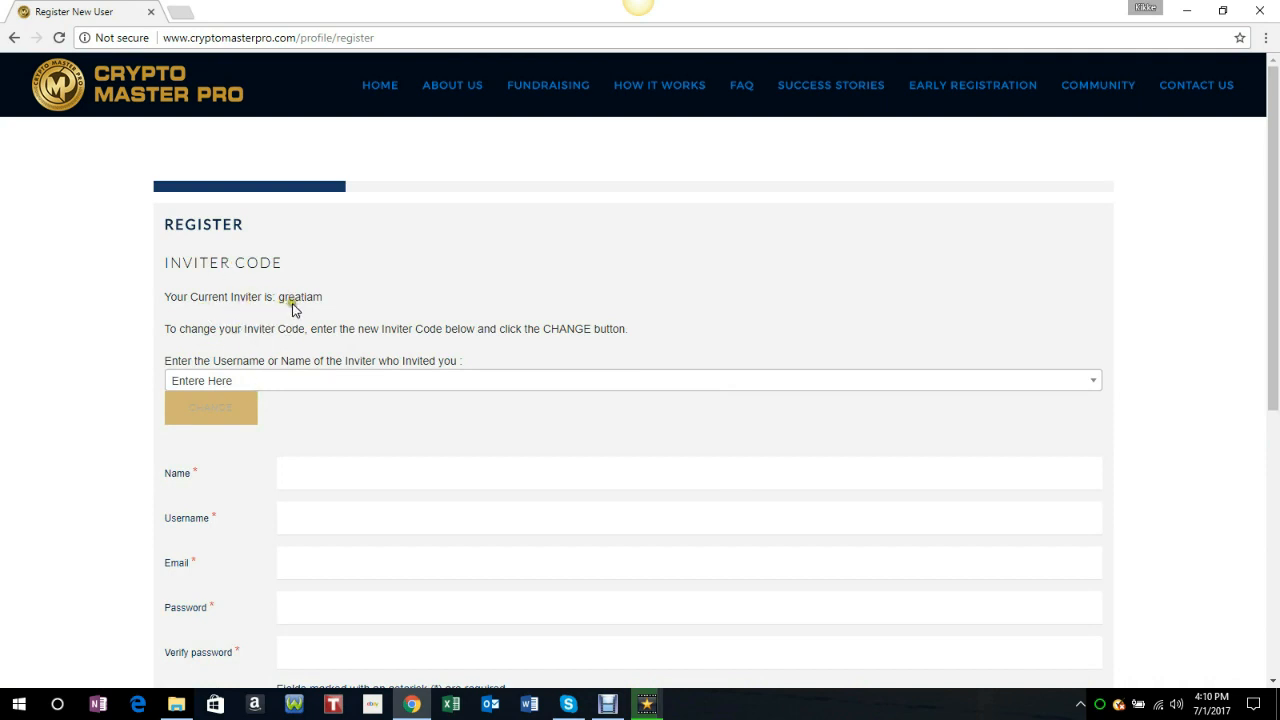
mouse_move(284, 302)
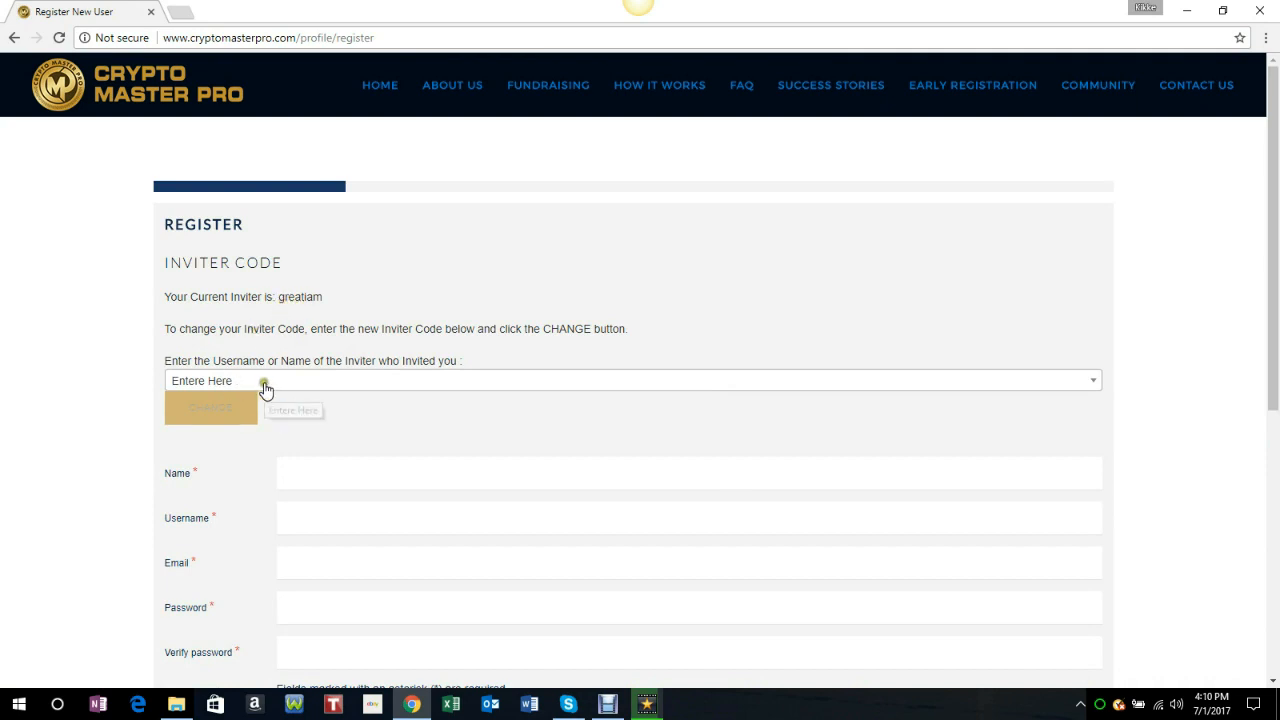
left_click(630, 380)
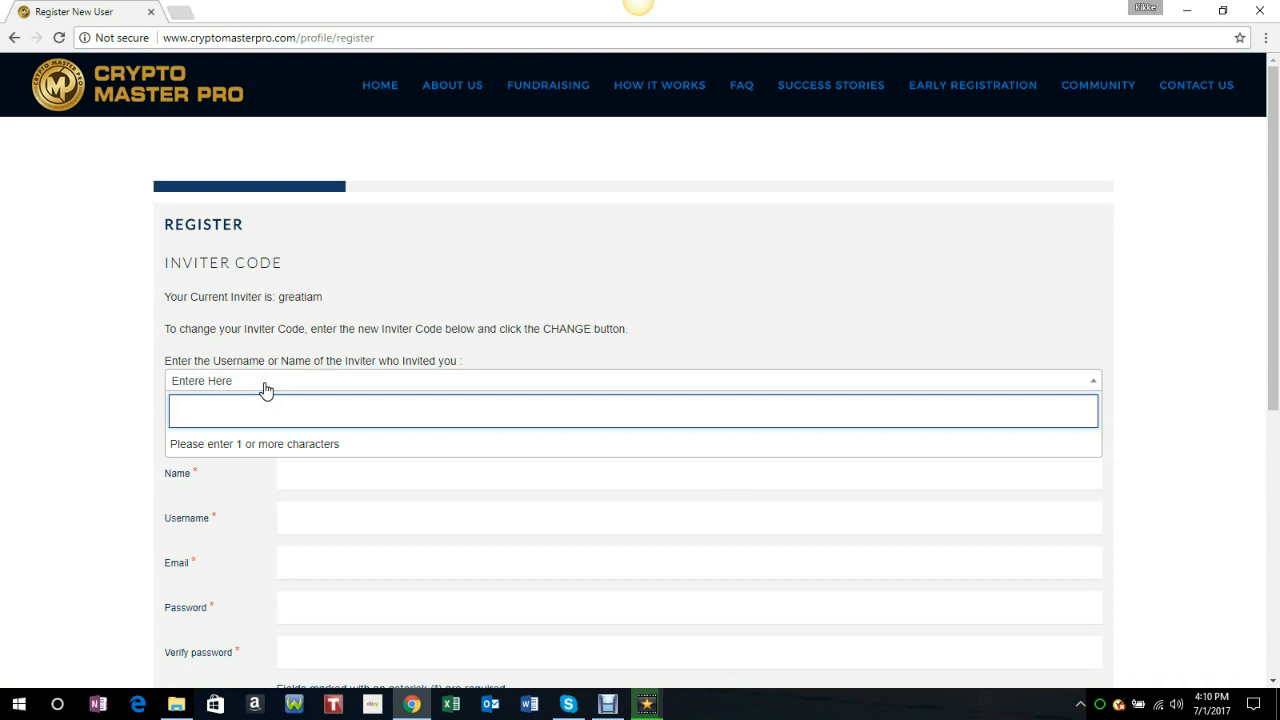
type("fer")
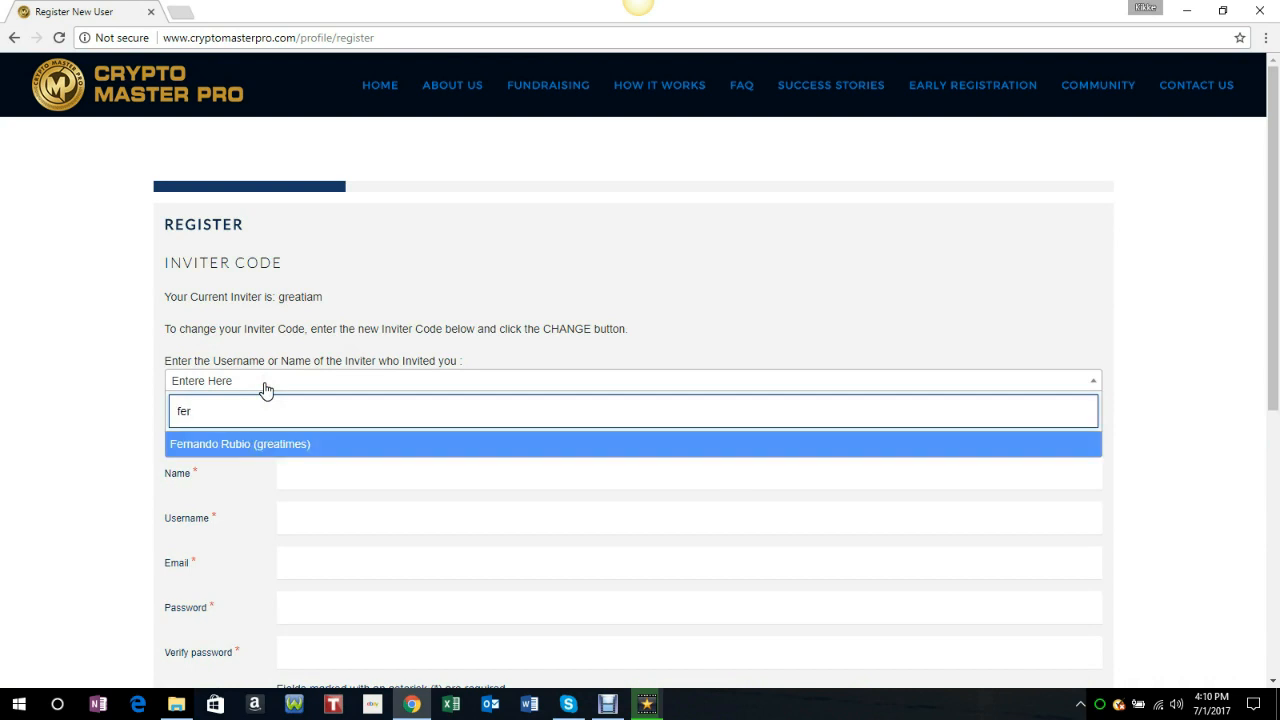
mouse_move(258, 450)
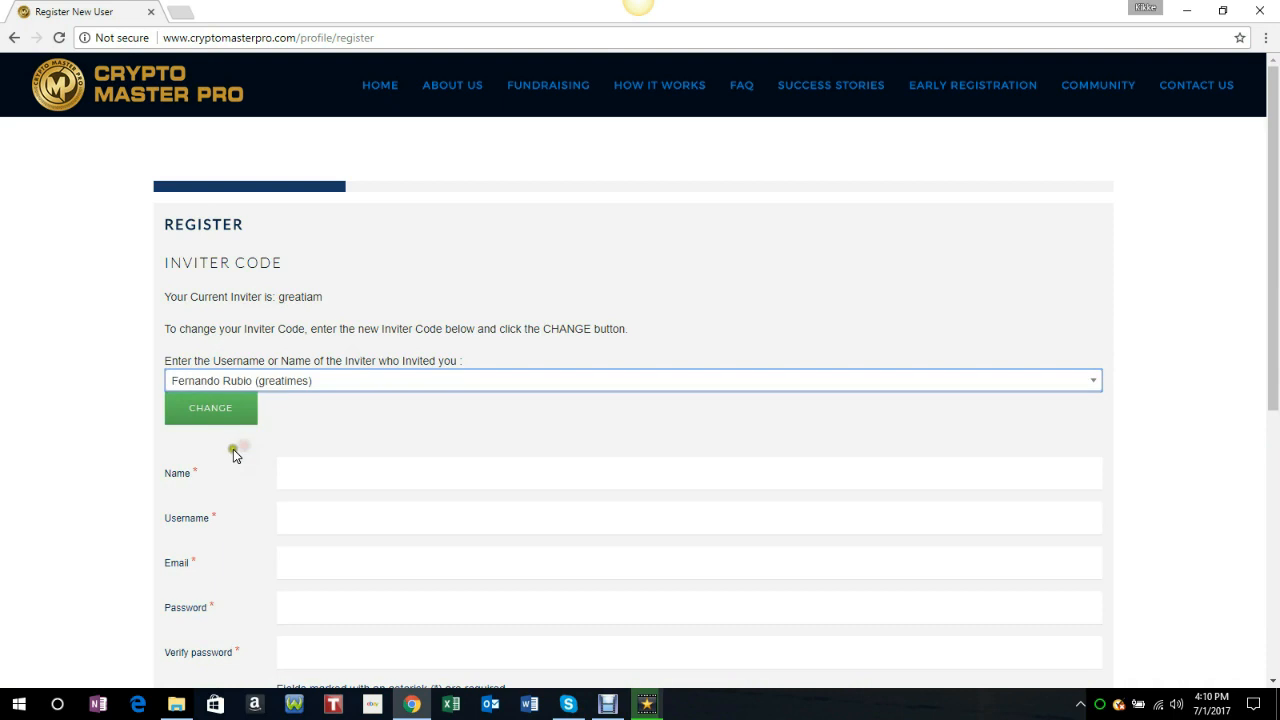
left_click(210, 408)
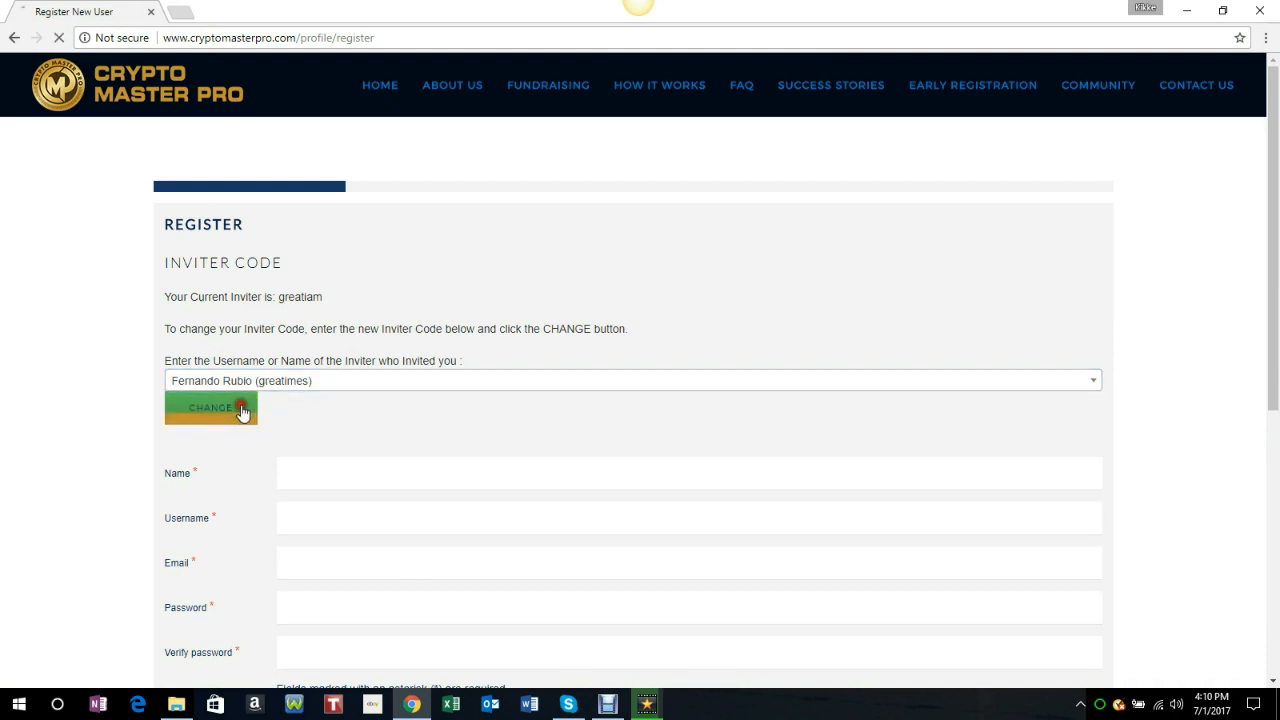
left_click(210, 408)
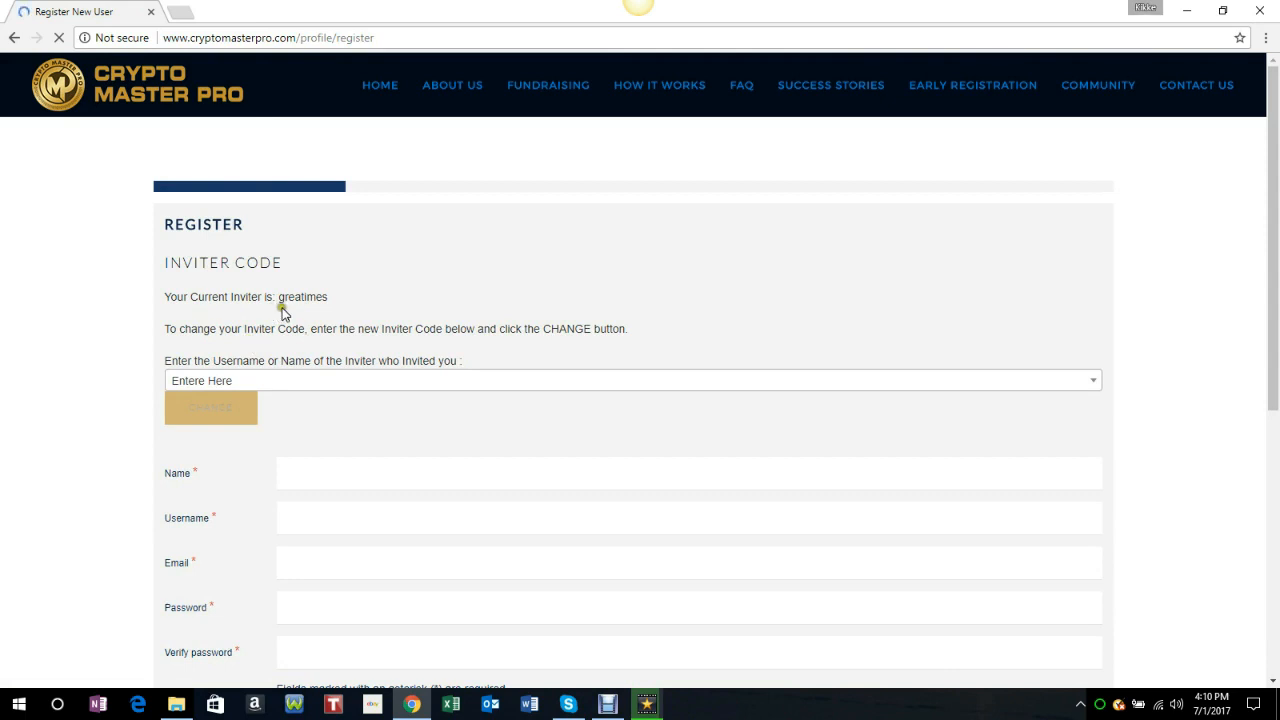
left_click(632, 380)
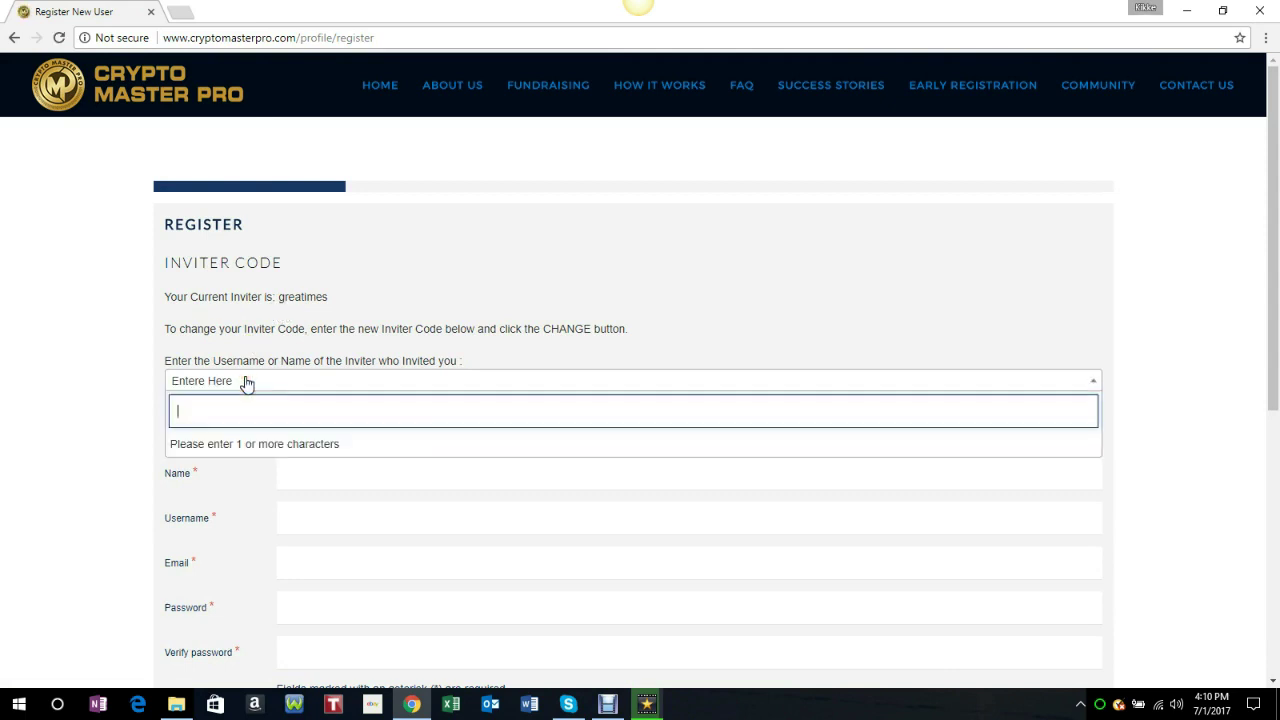
type("h")
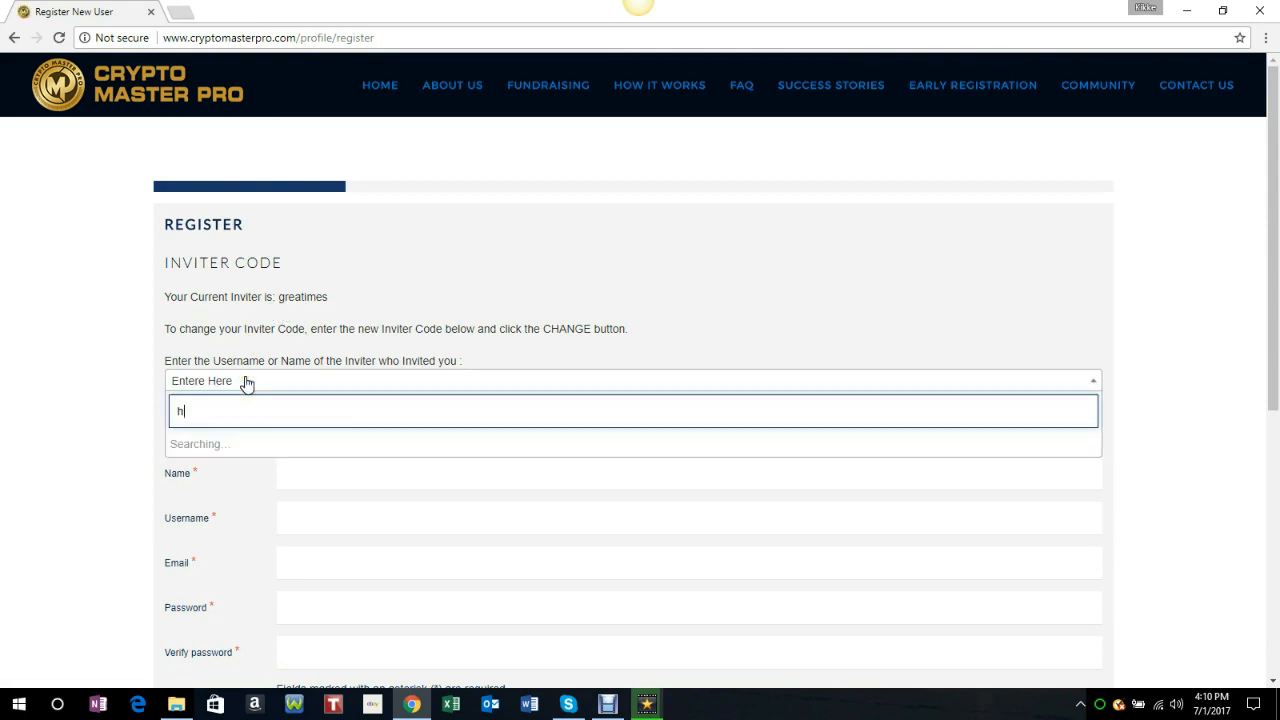
type("u")
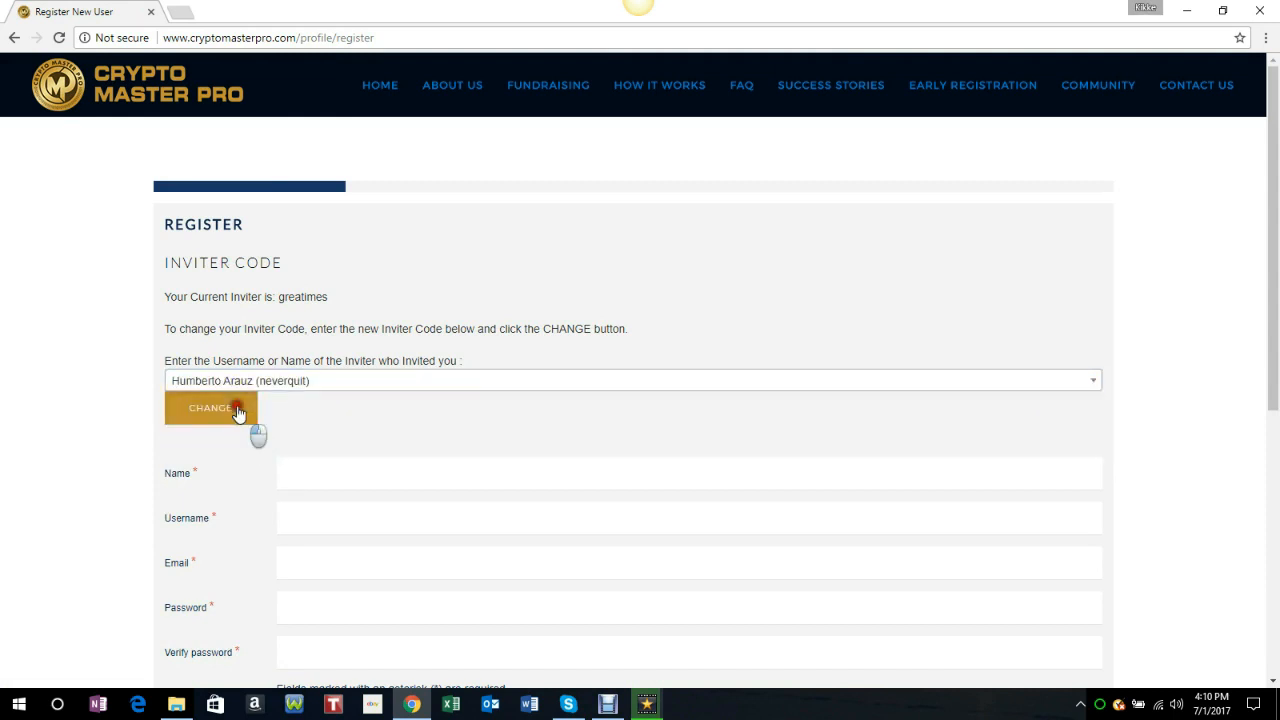
left_click(210, 408)
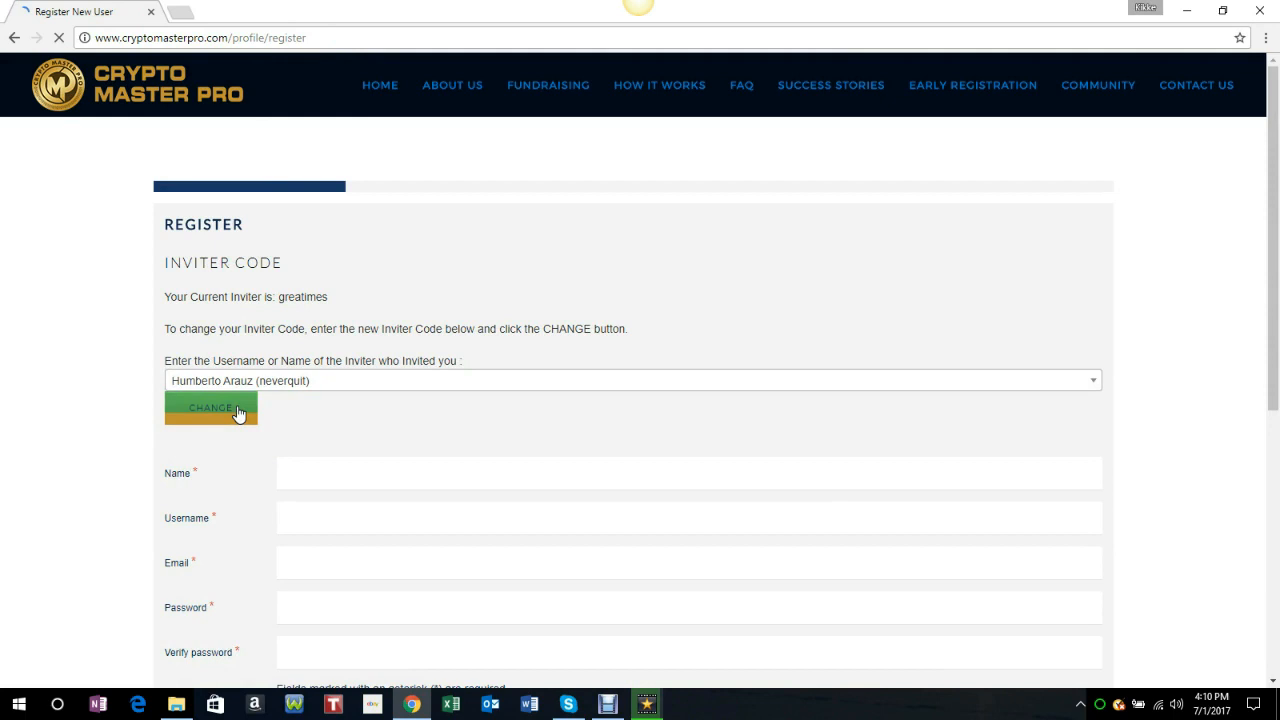
left_click(210, 408)
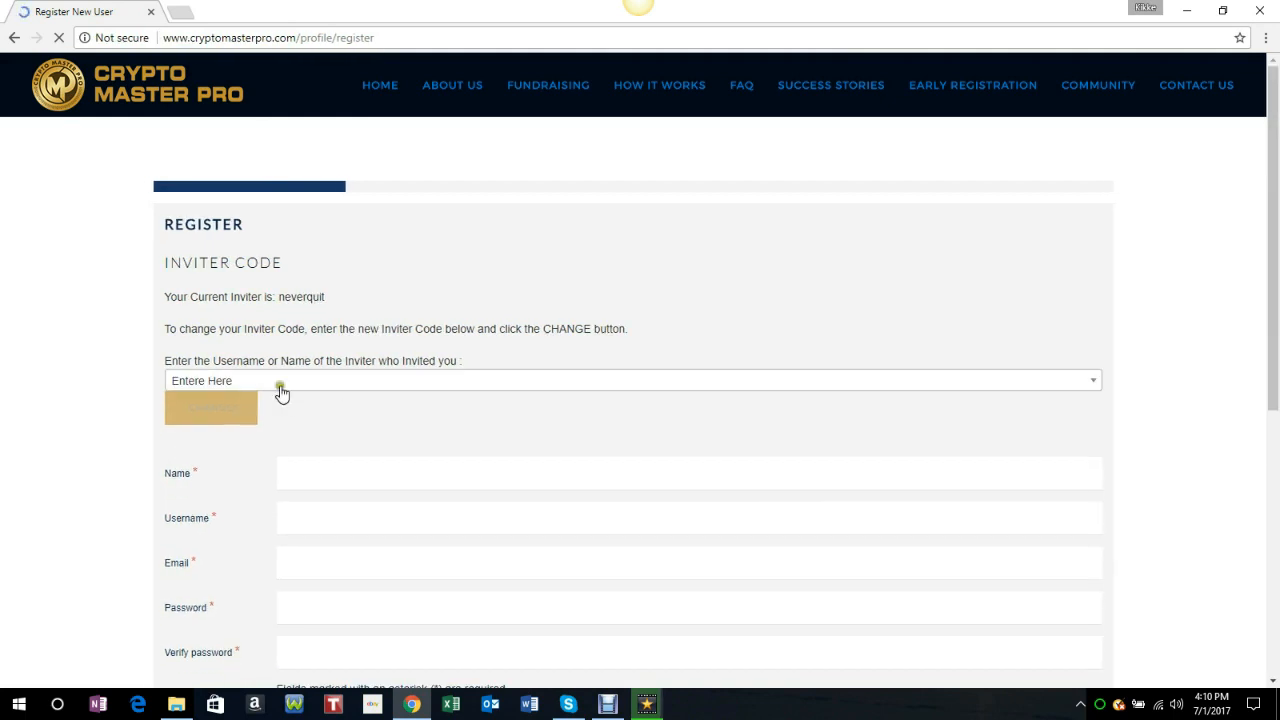
left_click(634, 380)
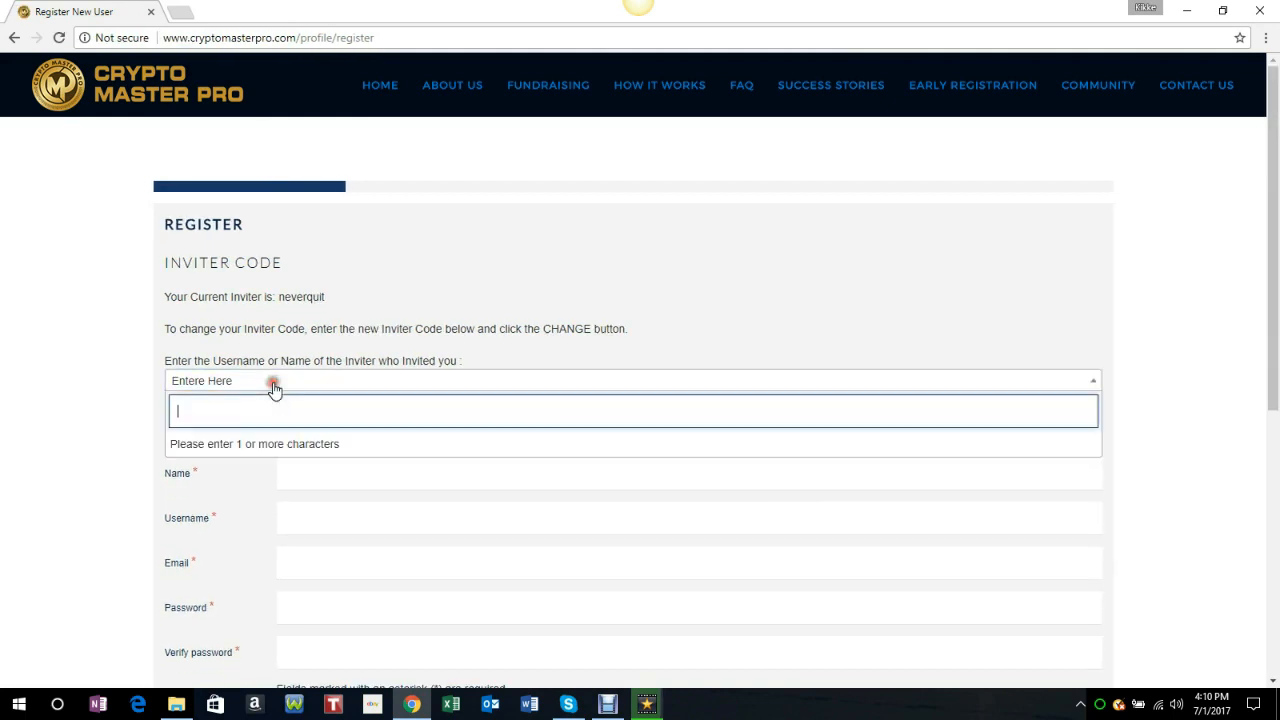
type("lu")
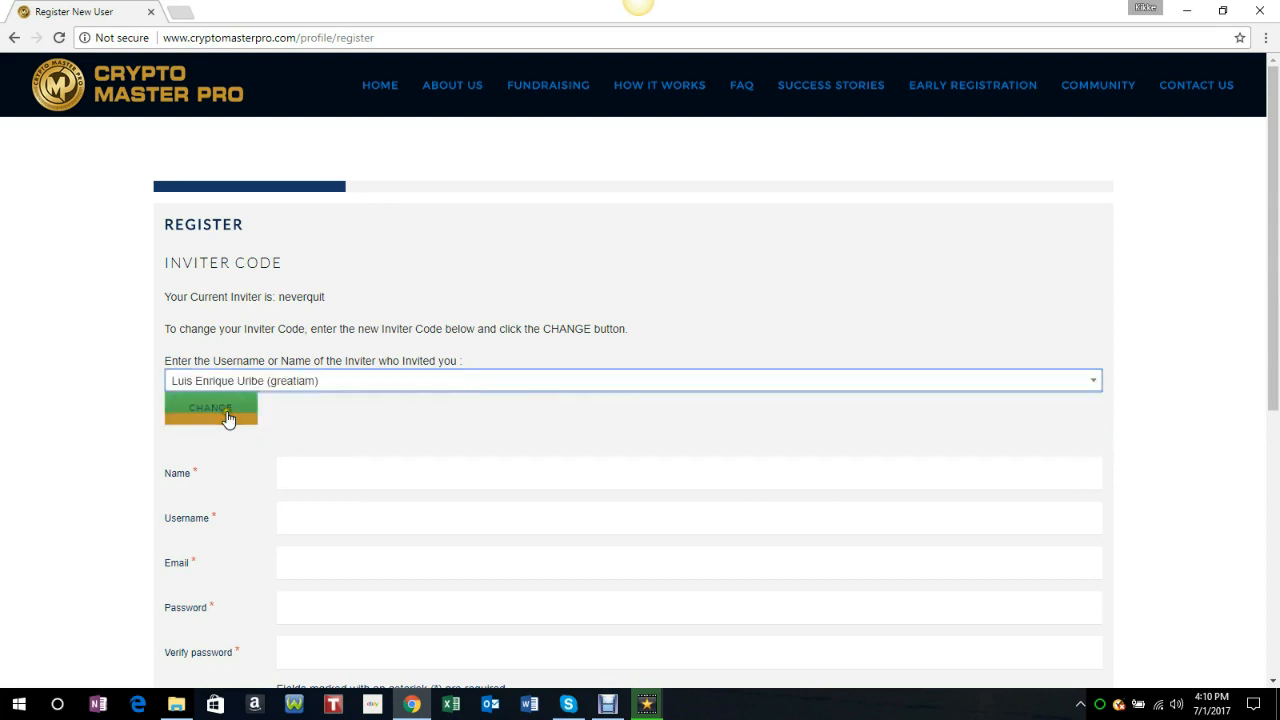
left_click(210, 408)
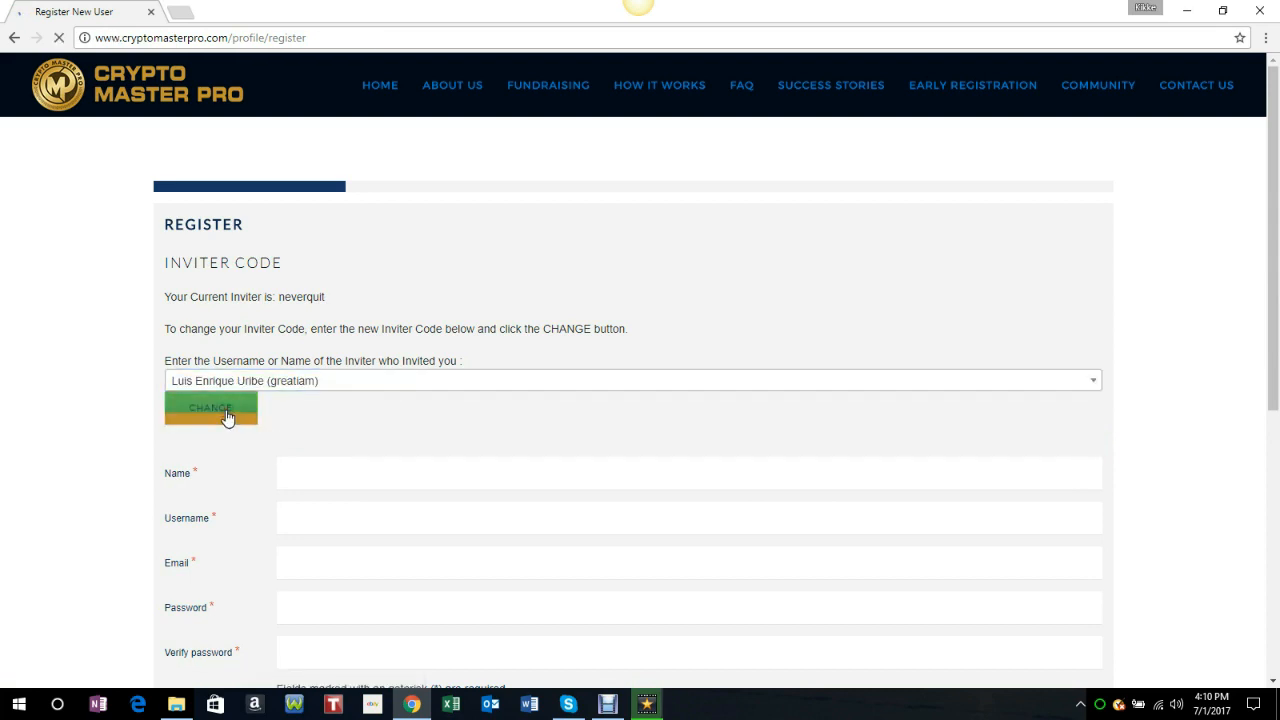
left_click(210, 408)
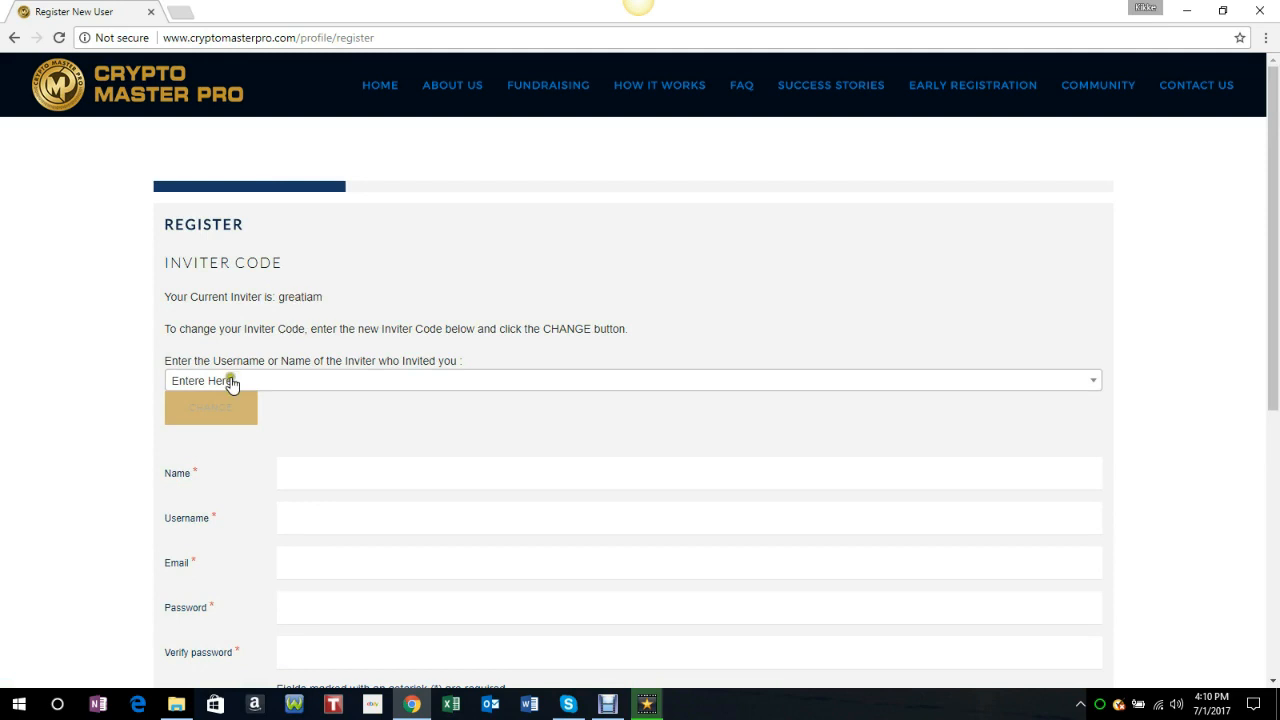
mouse_move(324, 474)
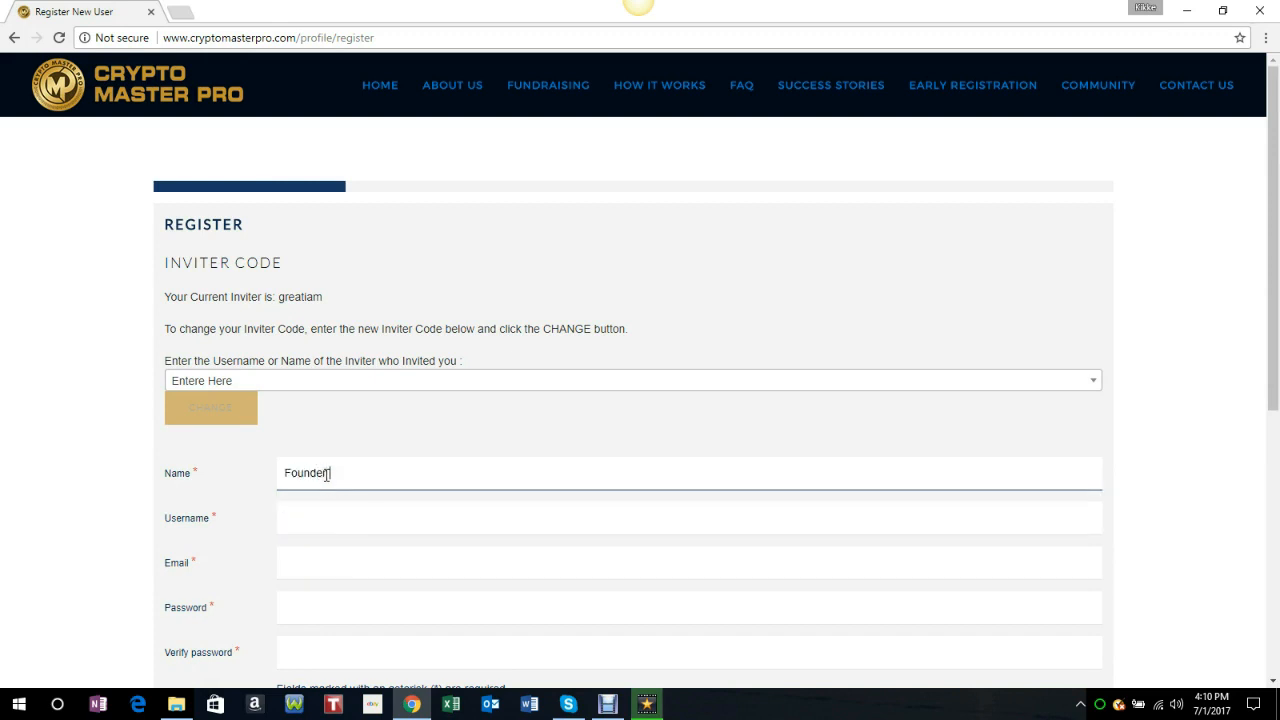
Enter the registrant's name and username 'founder', then begin an email address that gets rejected as already in use.
type("9")
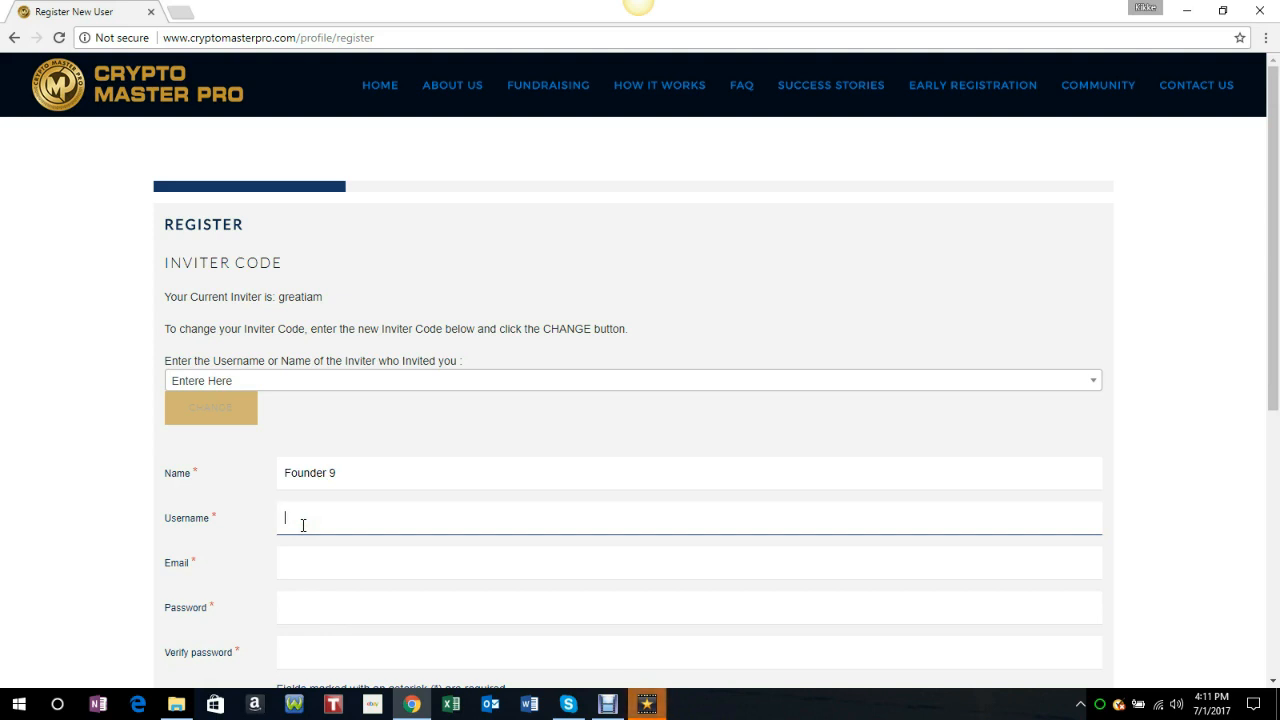
type("founder")
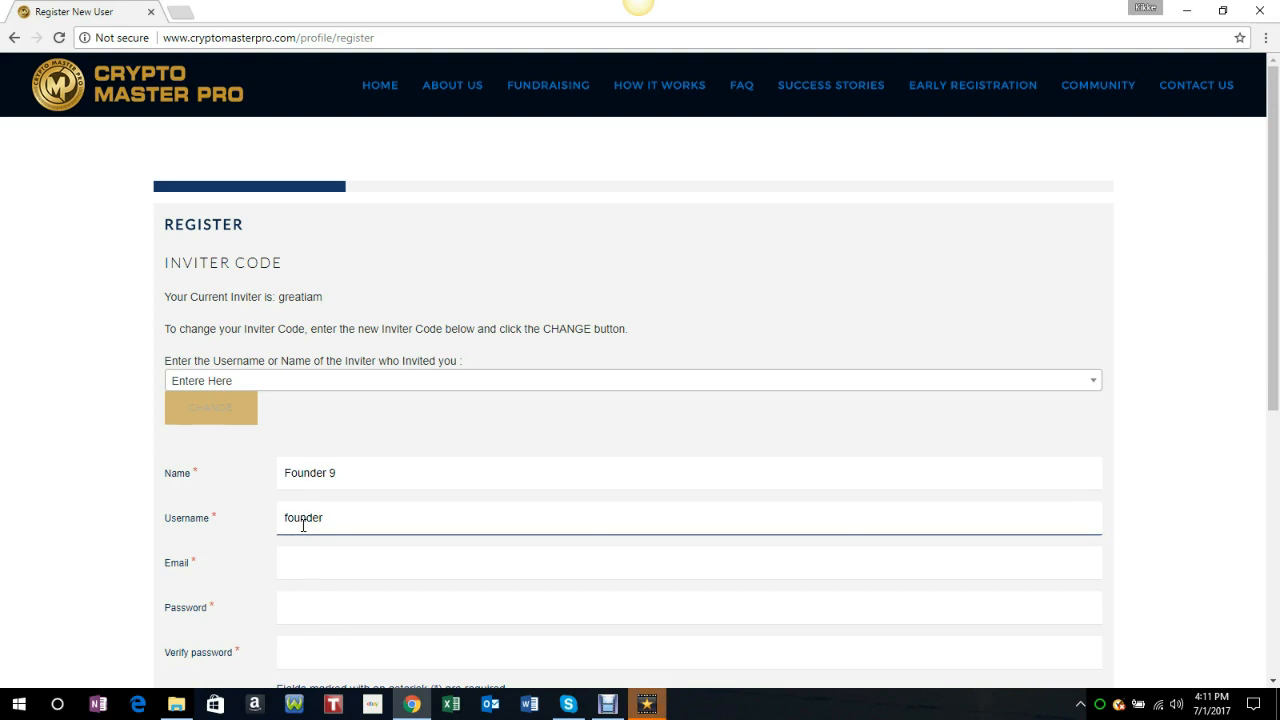
type("9")
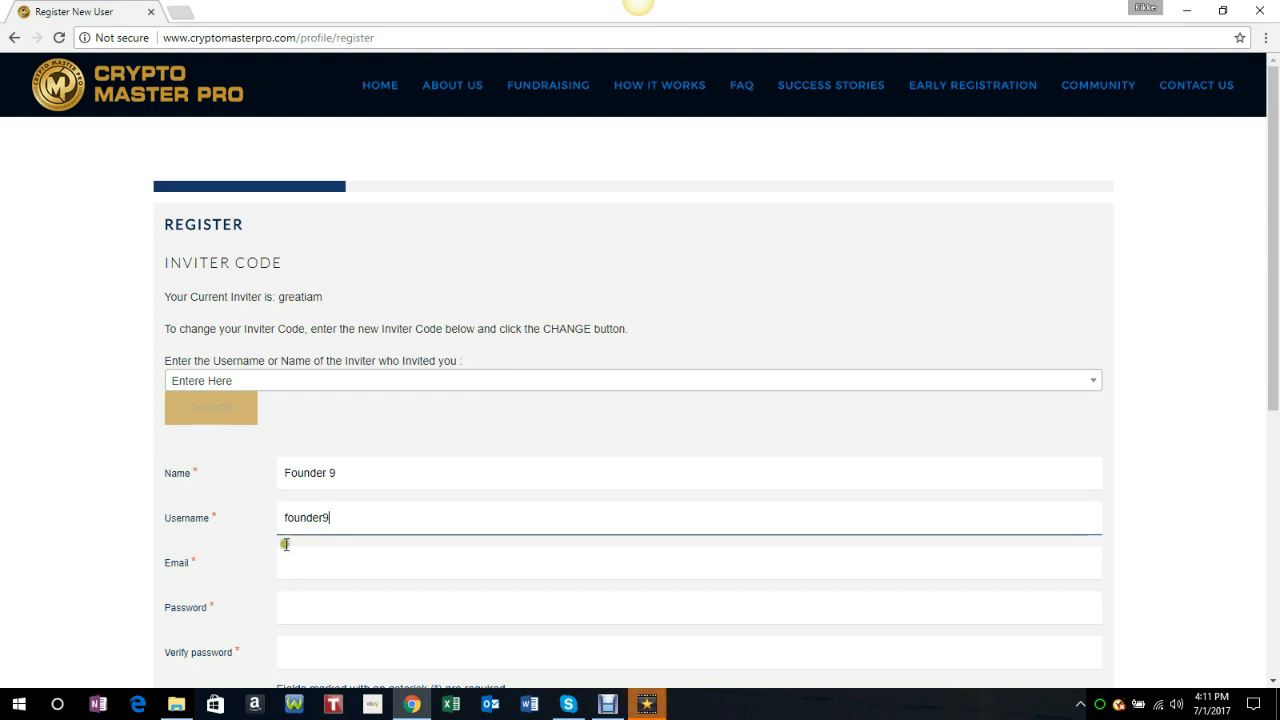
left_click(688, 562)
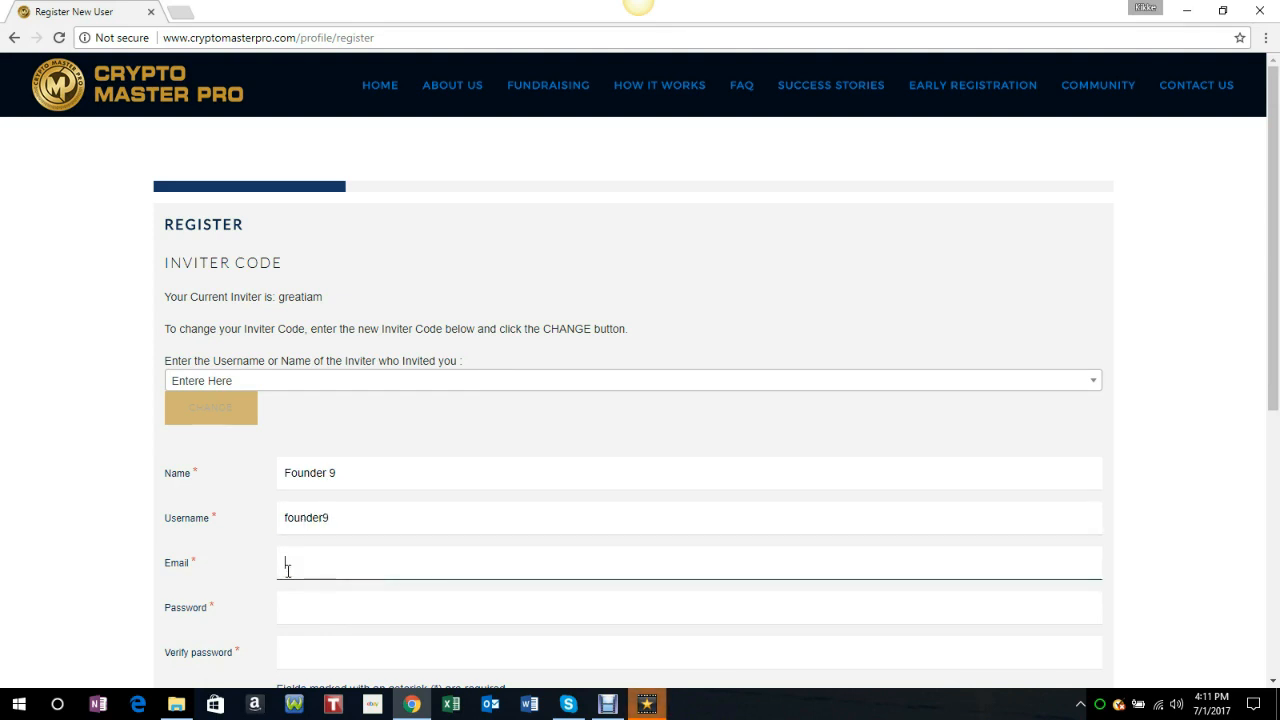
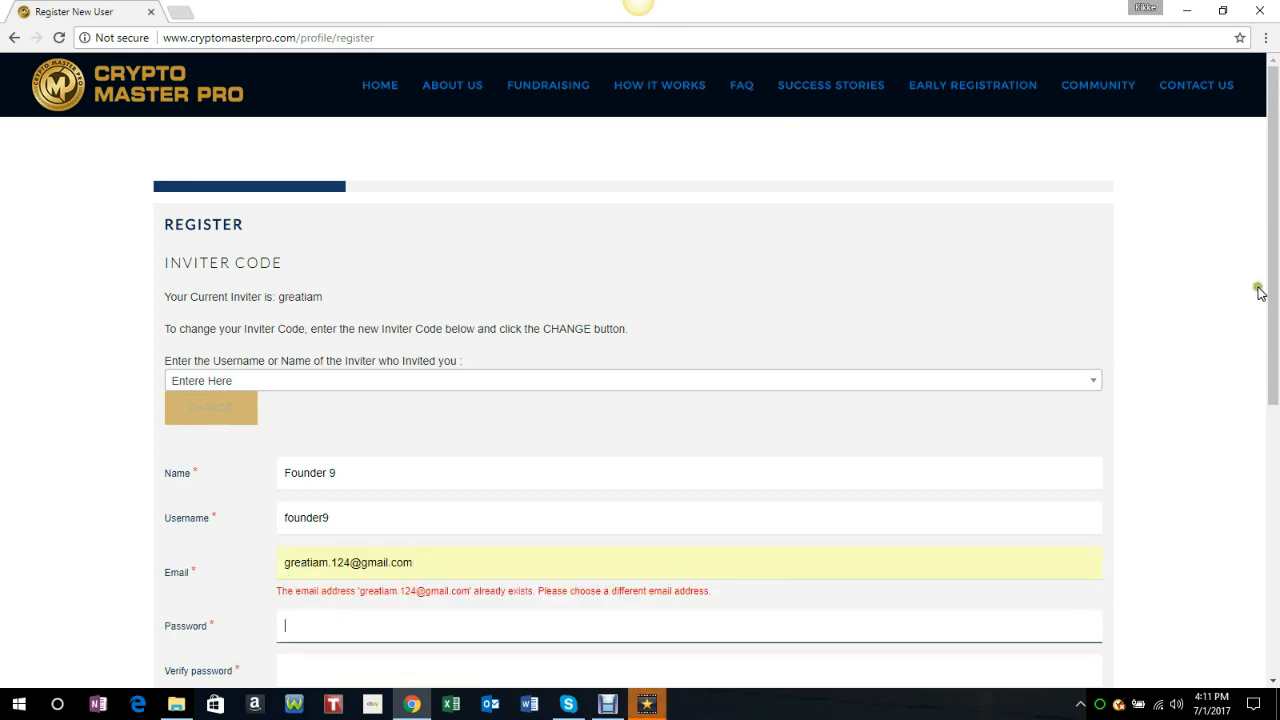
mouse_move(330, 610)
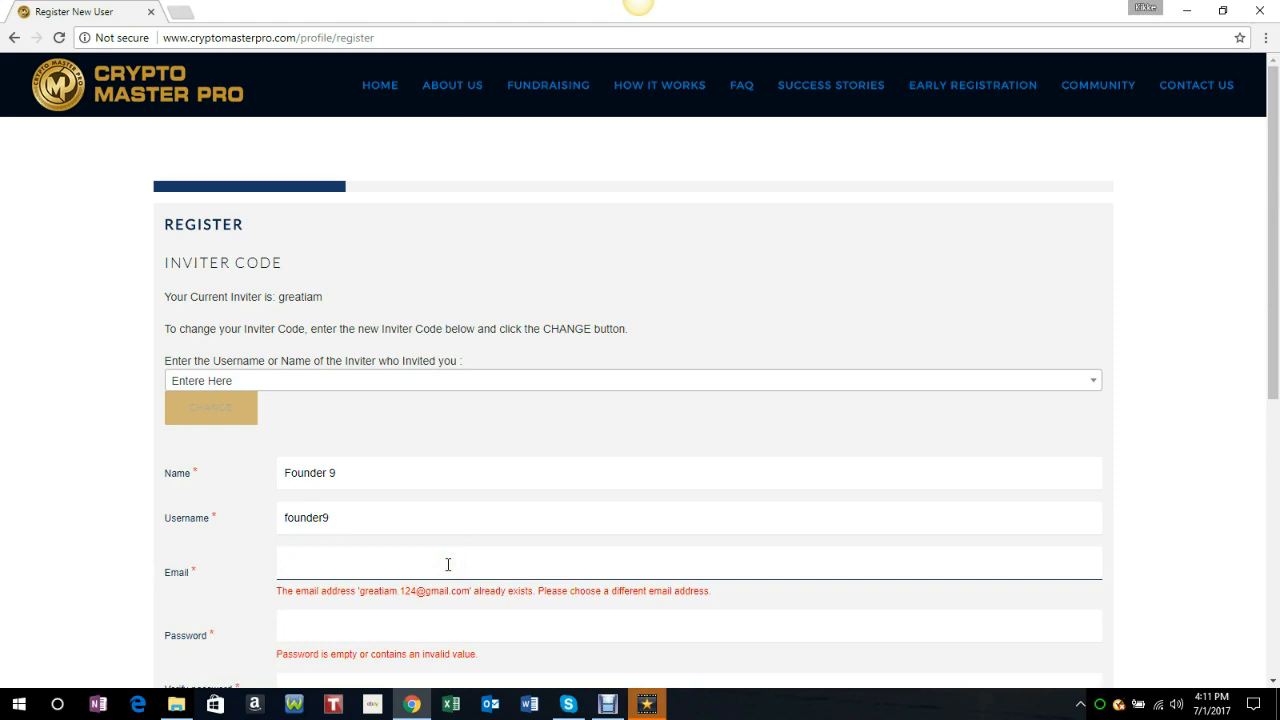
Paste a different email address and enter the password in Password and Verify password.
left_click(448, 562)
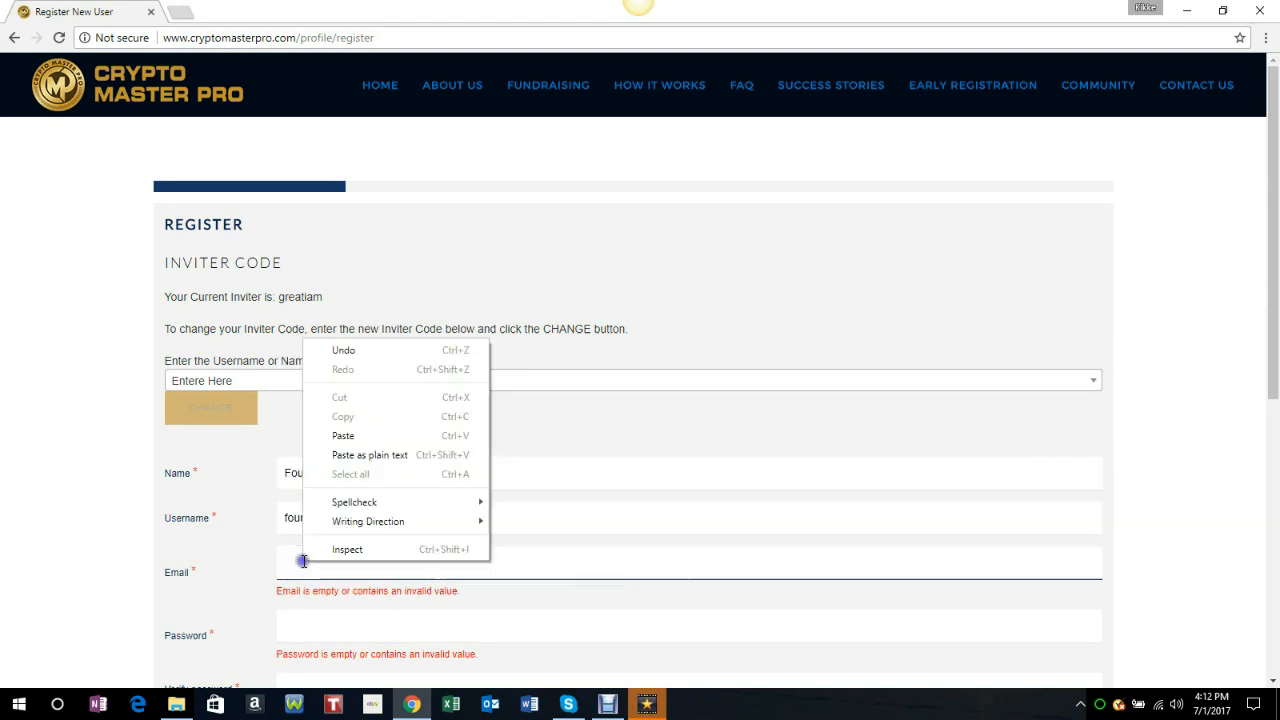
left_click(342, 436)
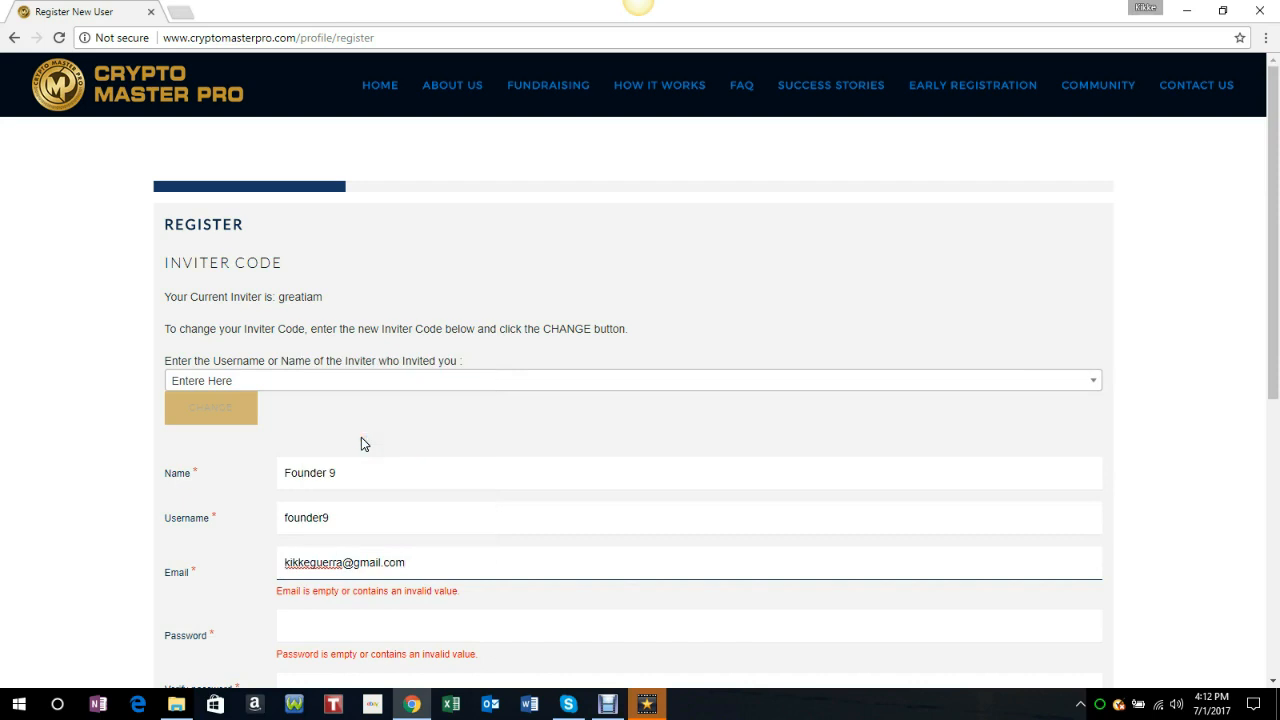
left_click(688, 606)
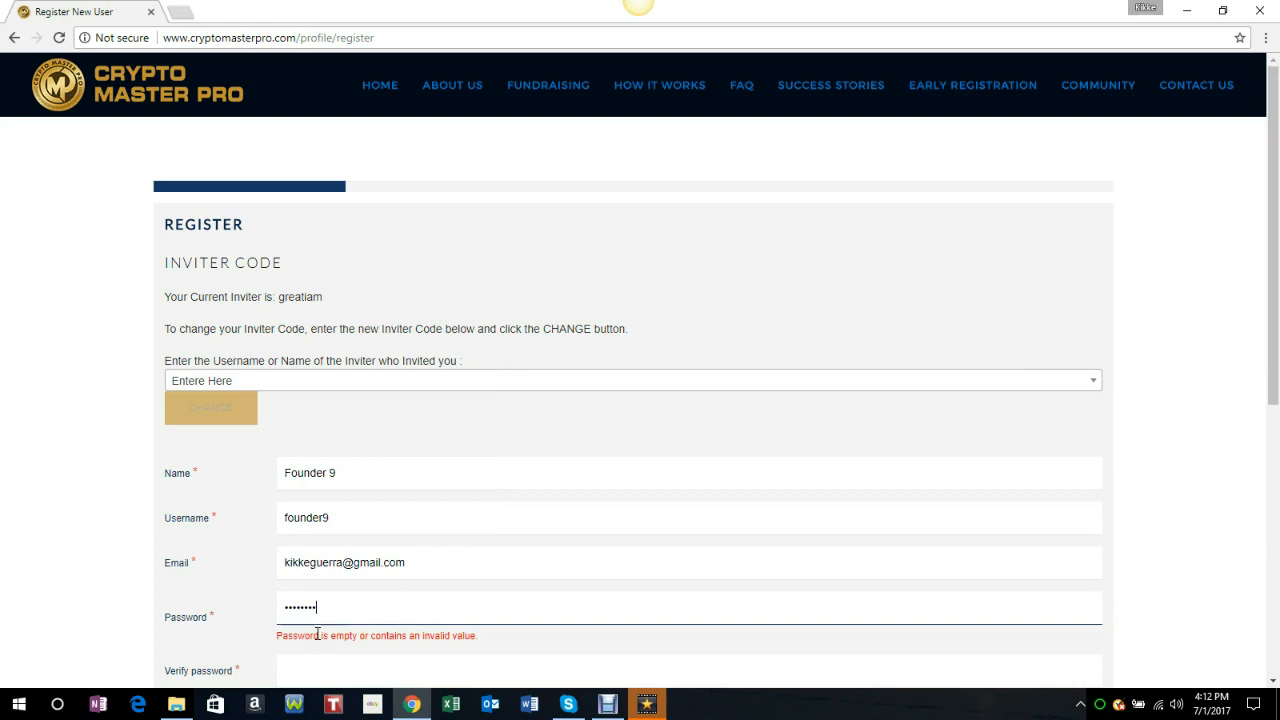
scroll("down", 3)
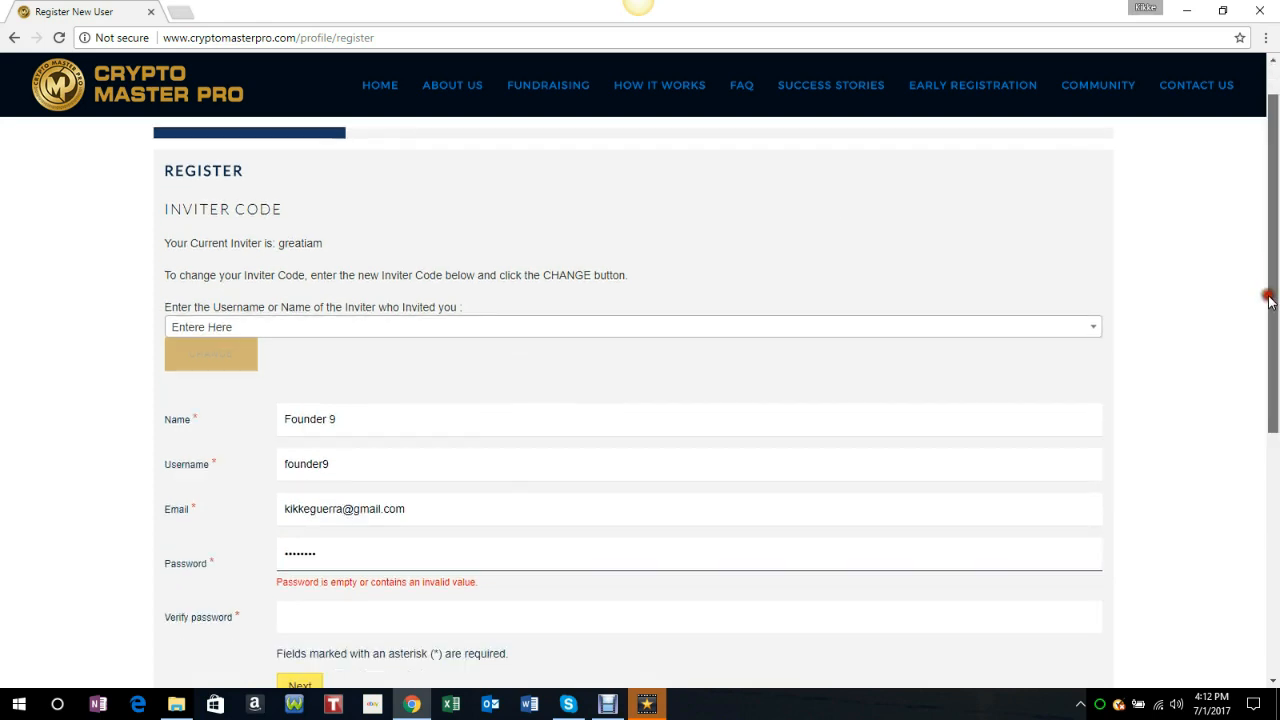
scroll("down", 3)
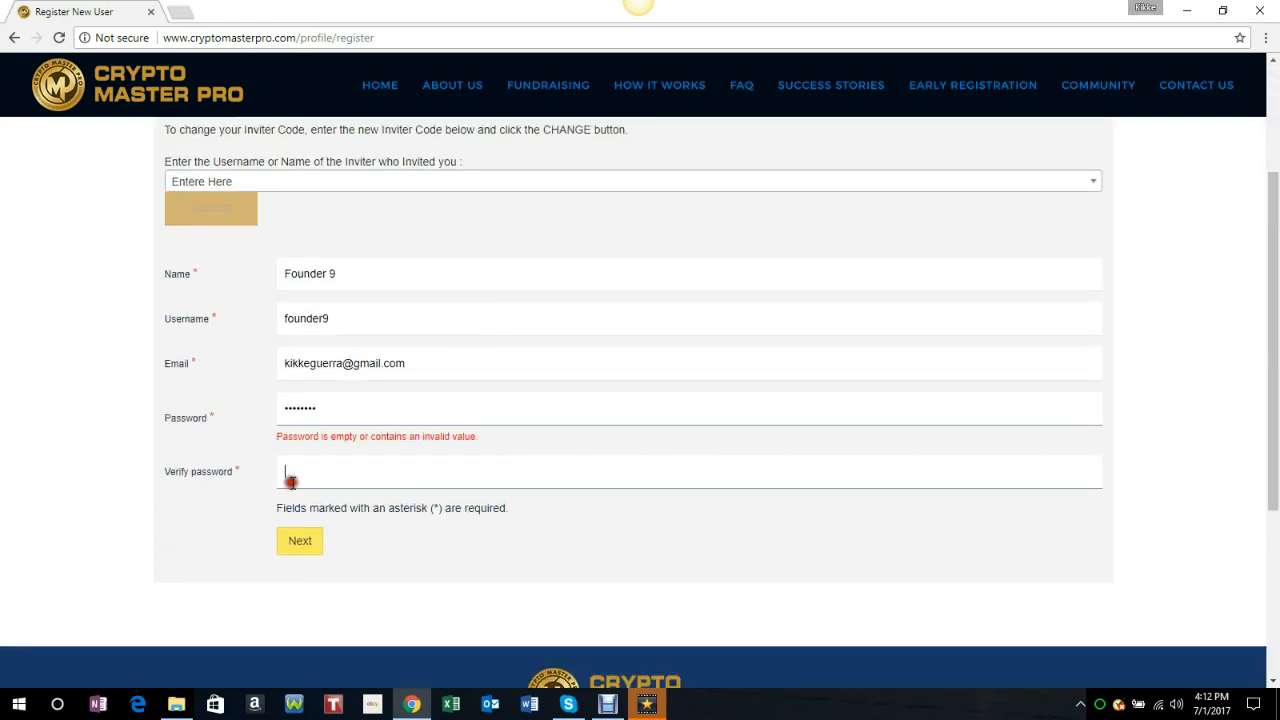
type("••••••••")
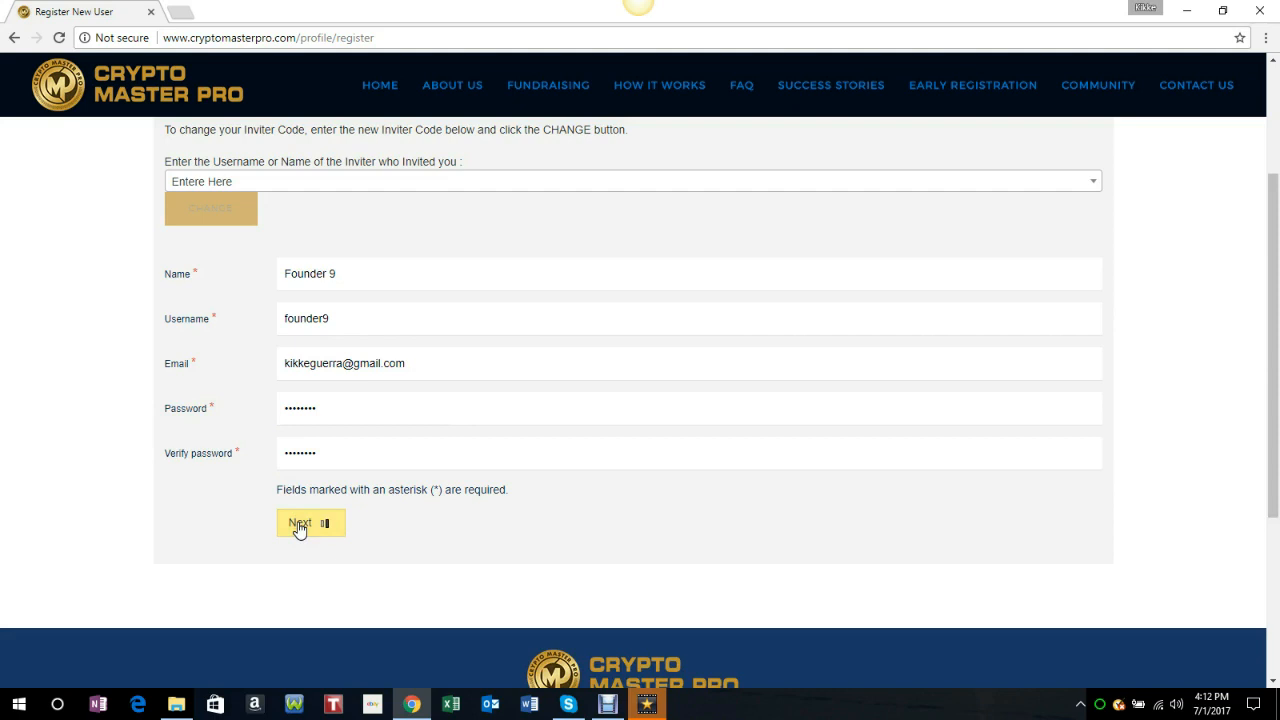
Submit the first registration step with Next, reaching the phone, country and donation details.
left_click(310, 524)
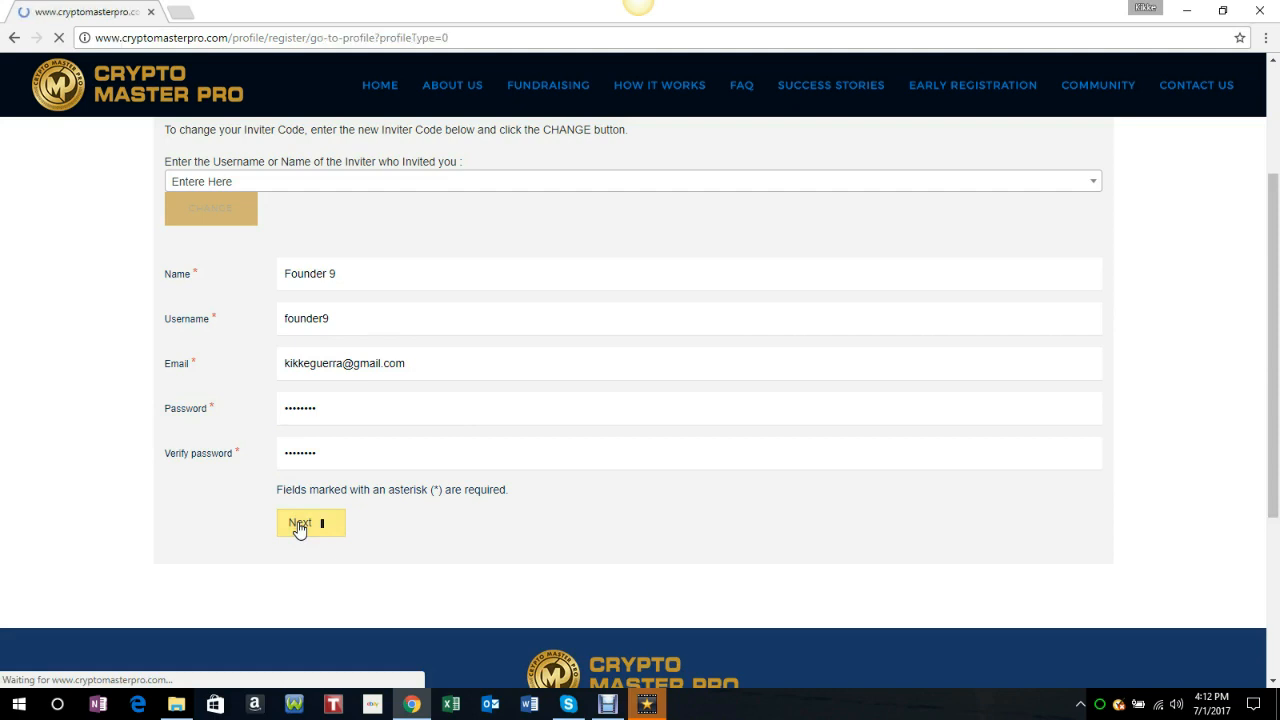
left_click(304, 524)
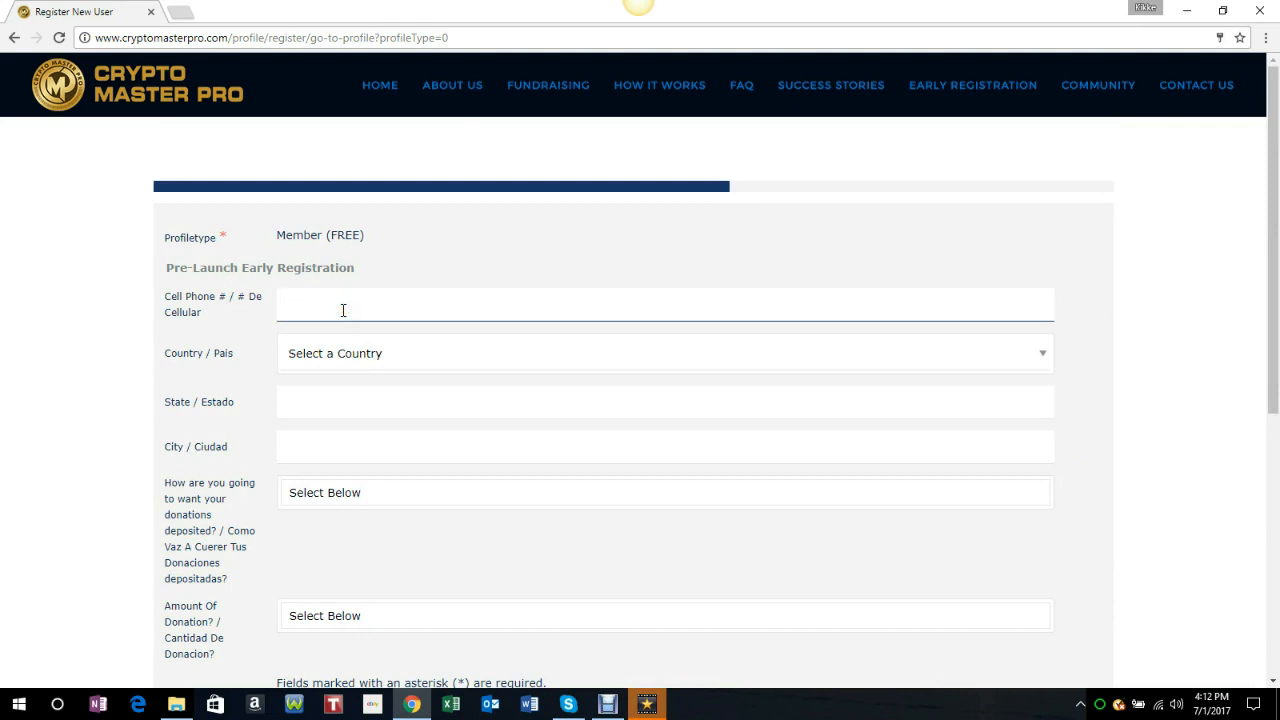
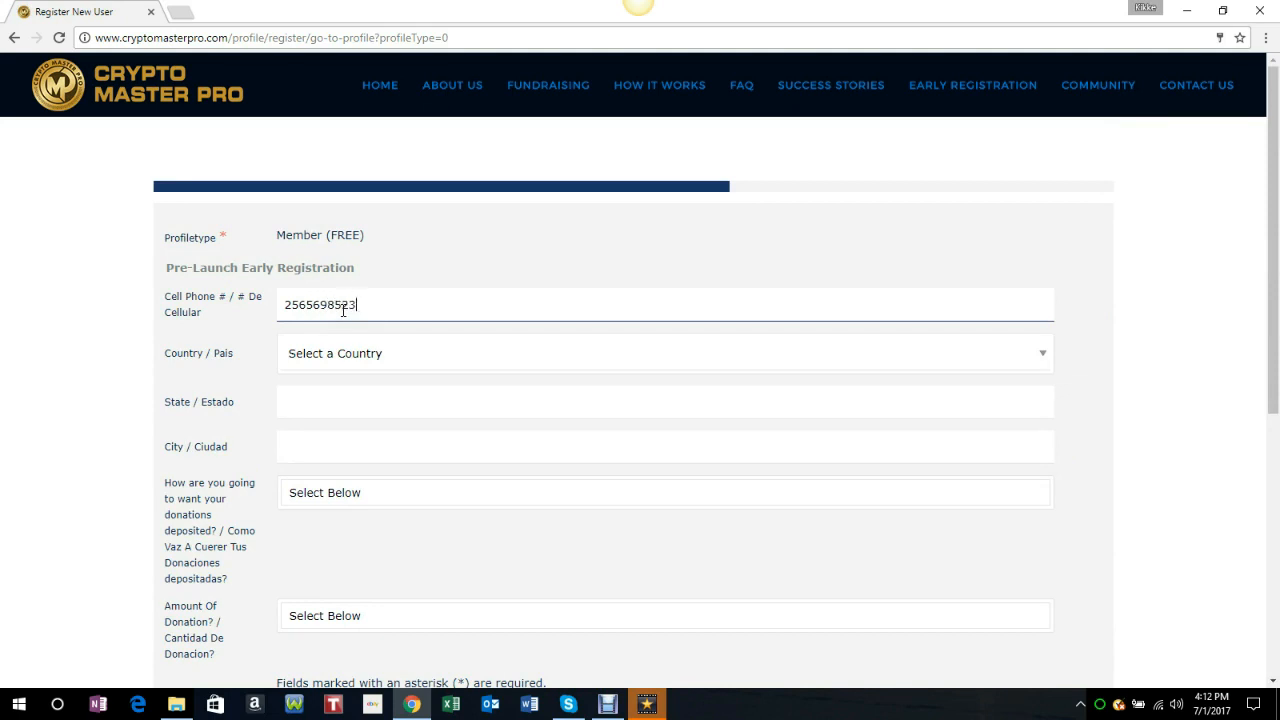
left_click(664, 352)
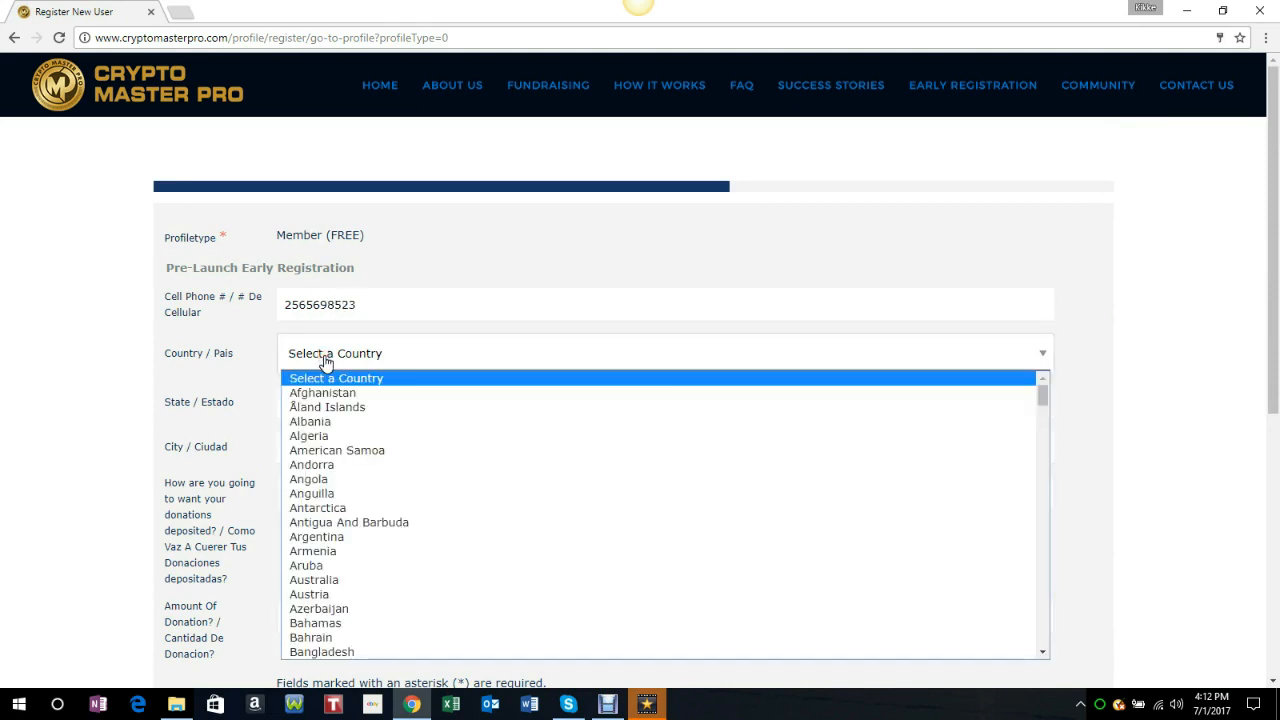
left_click(310, 652)
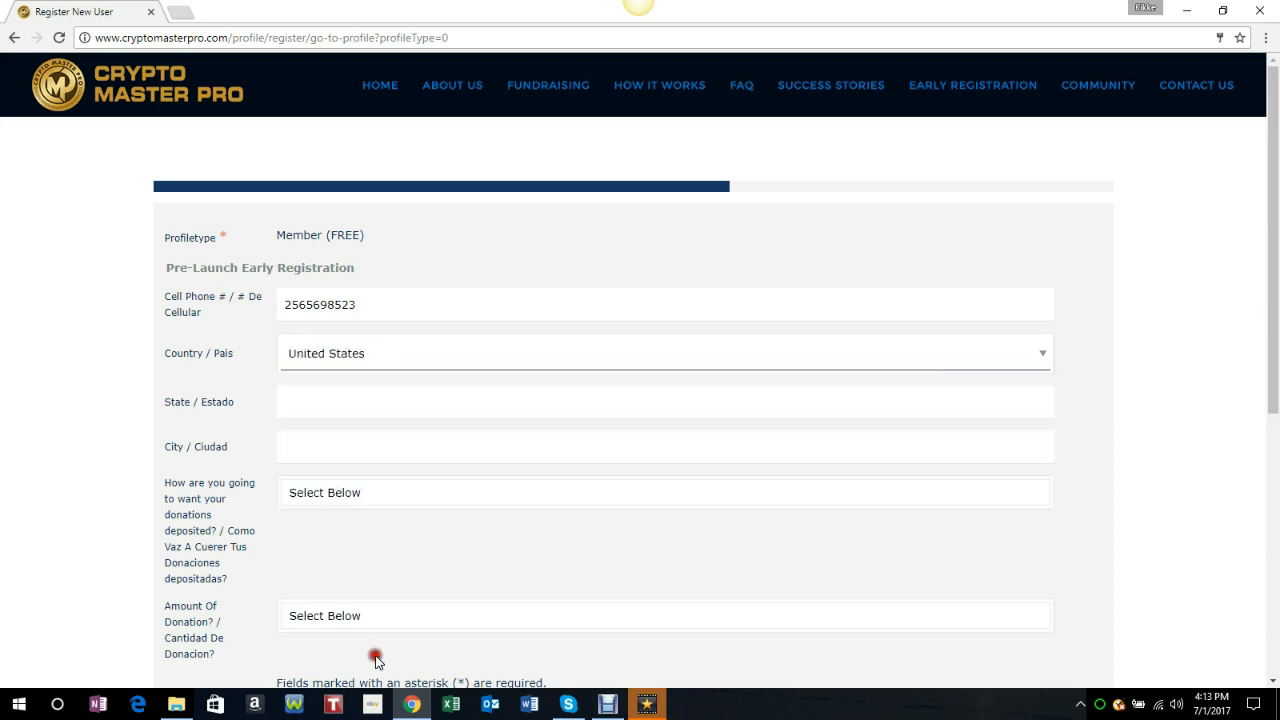
left_click(664, 400)
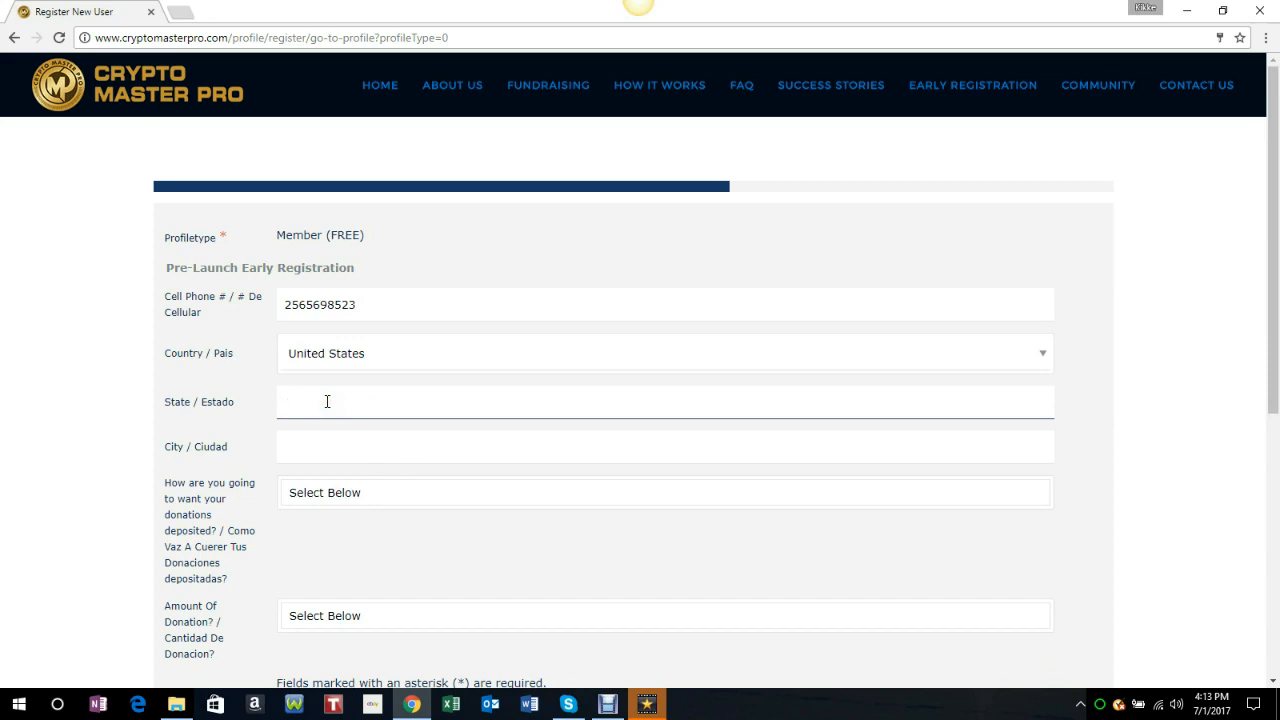
type("TX")
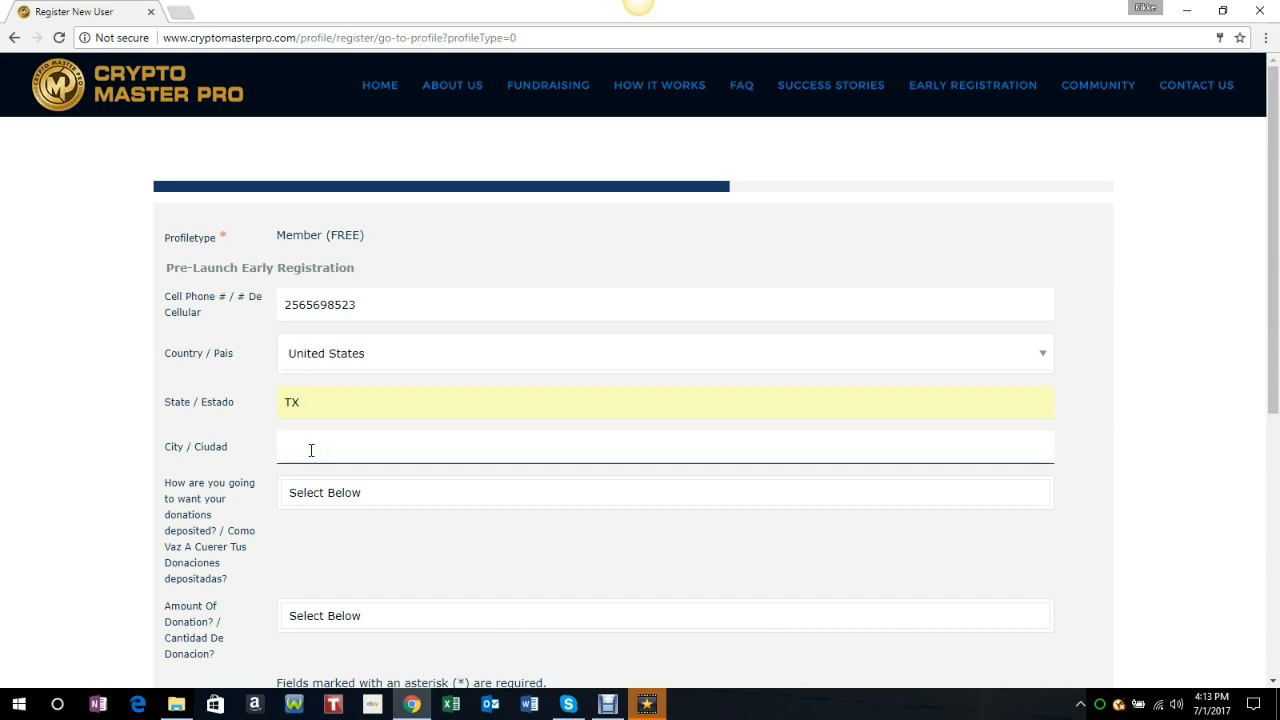
type("Houston")
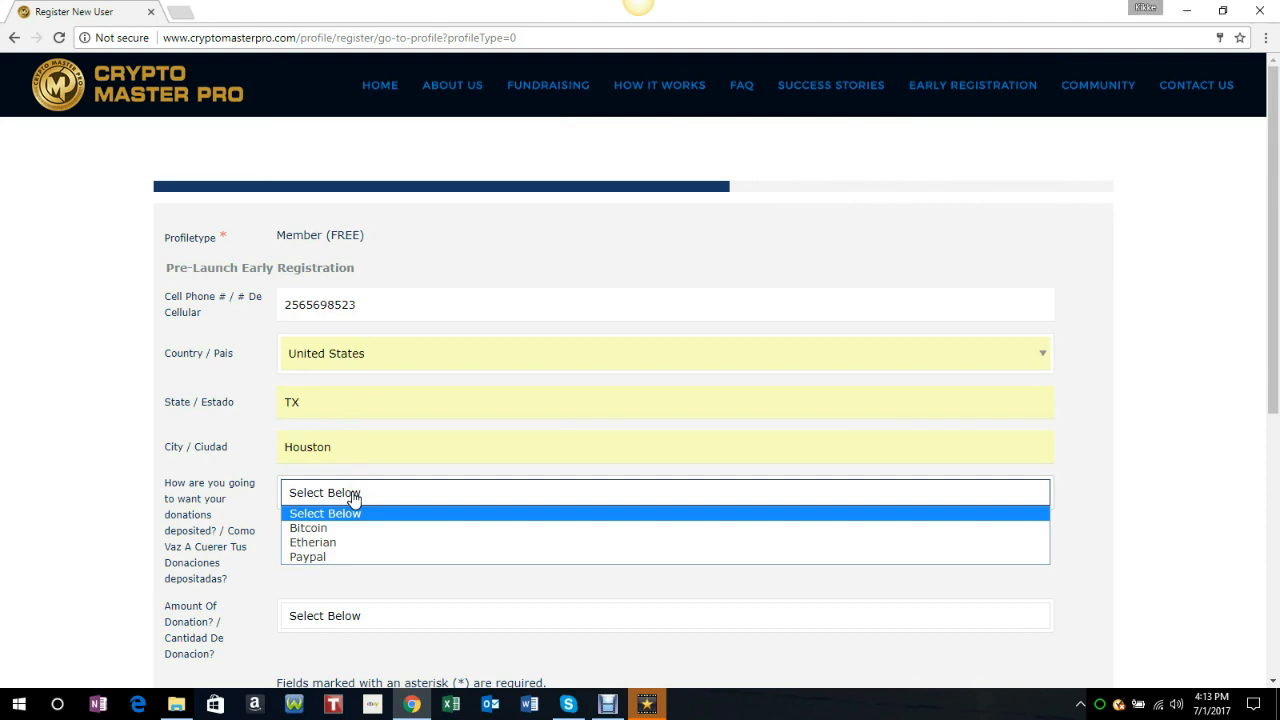
mouse_move(350, 542)
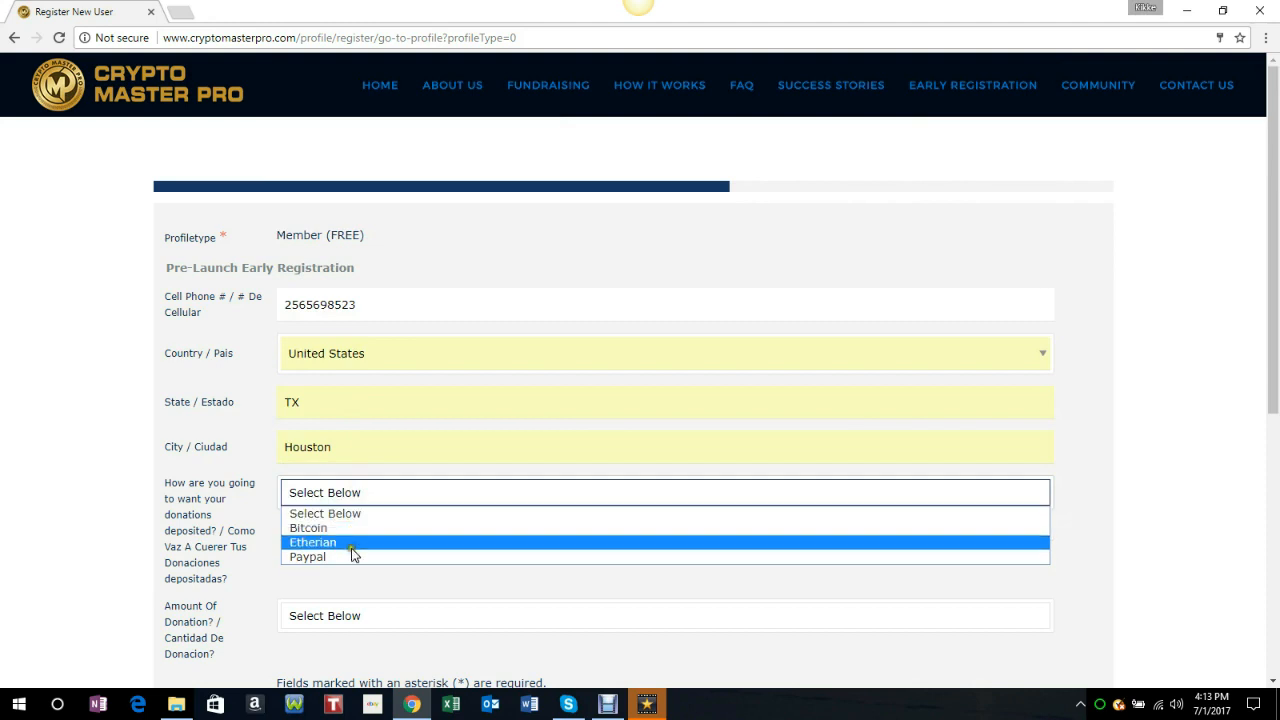
Set the donation method to Bitcoin with a $200 amount and submit with Register.
left_click(308, 528)
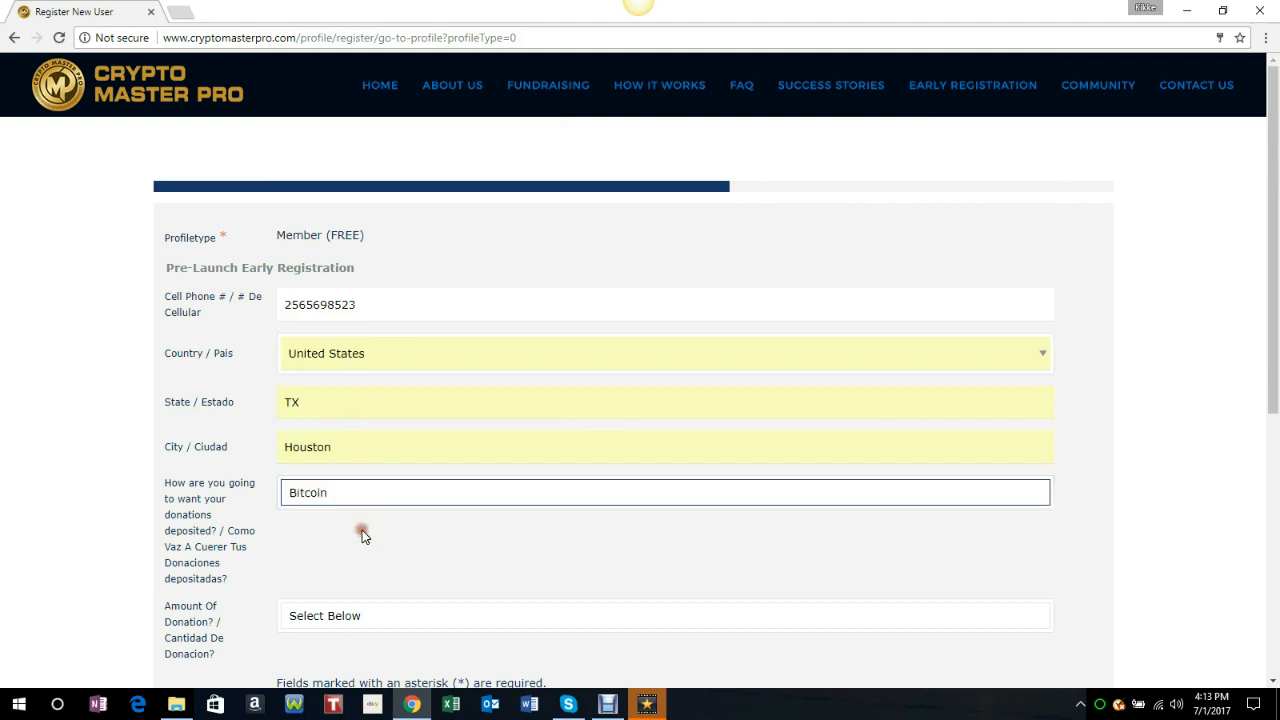
mouse_move(1276, 222)
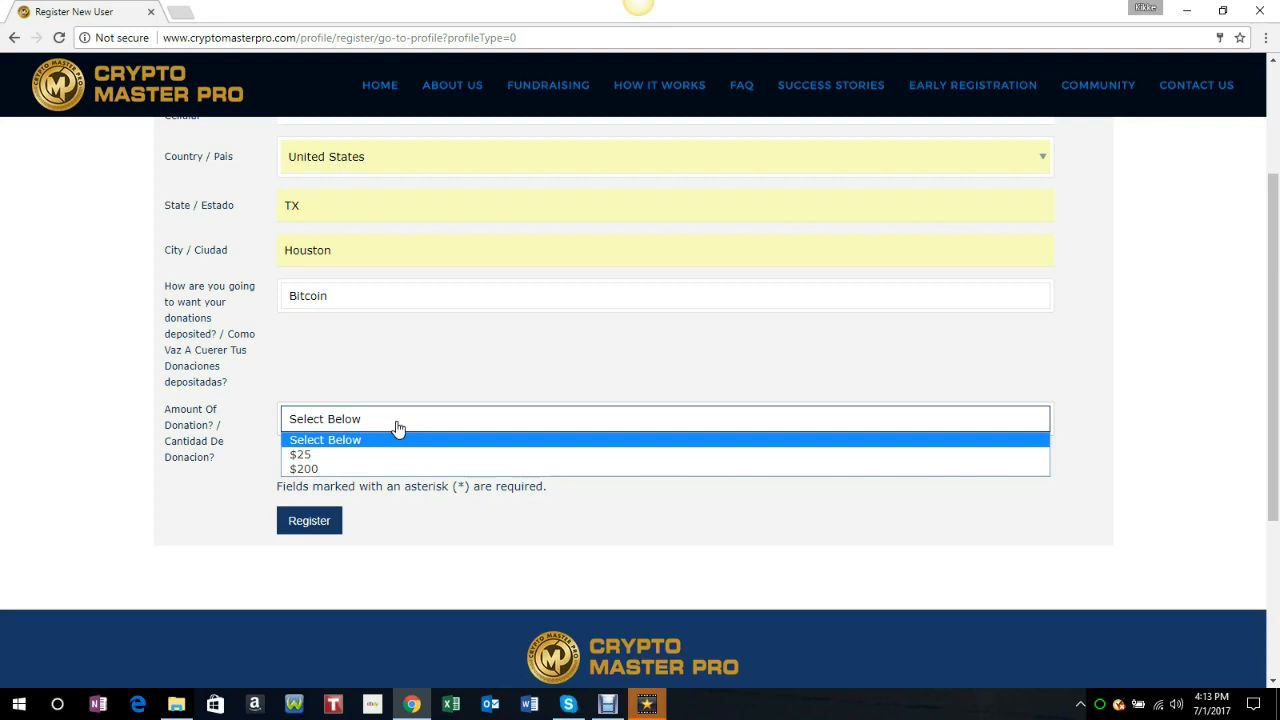
mouse_move(378, 468)
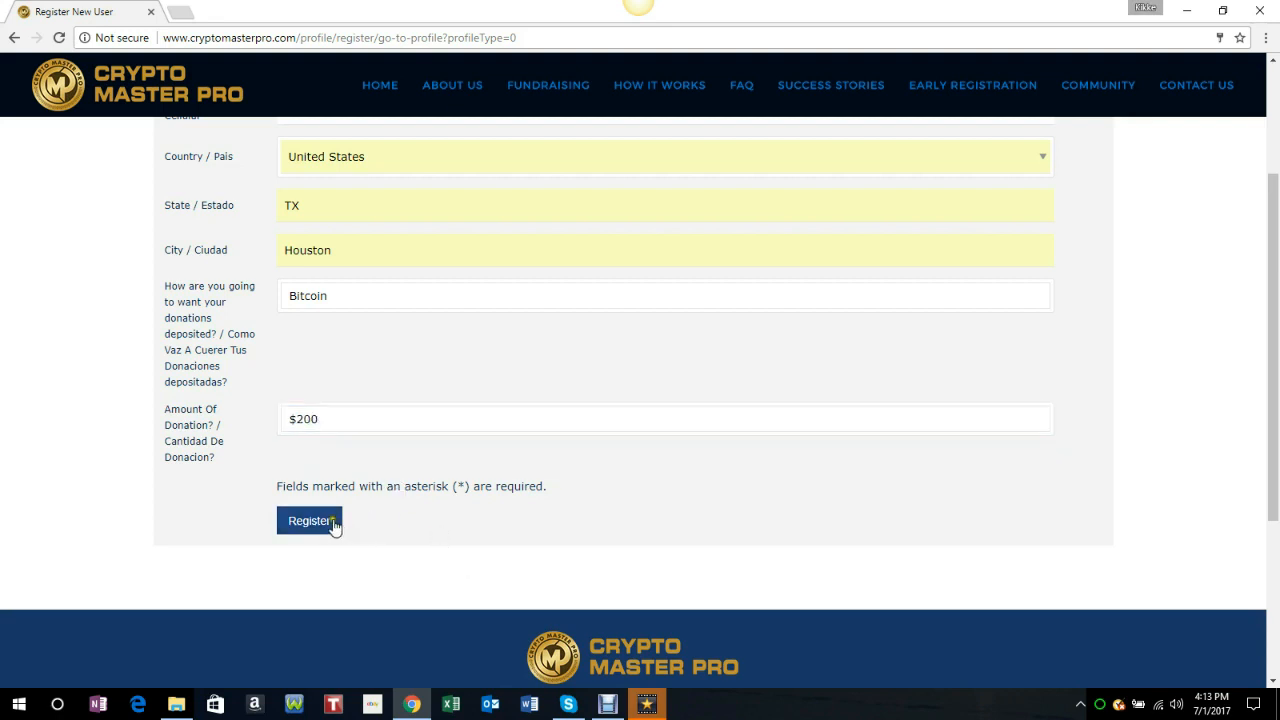
left_click(310, 520)
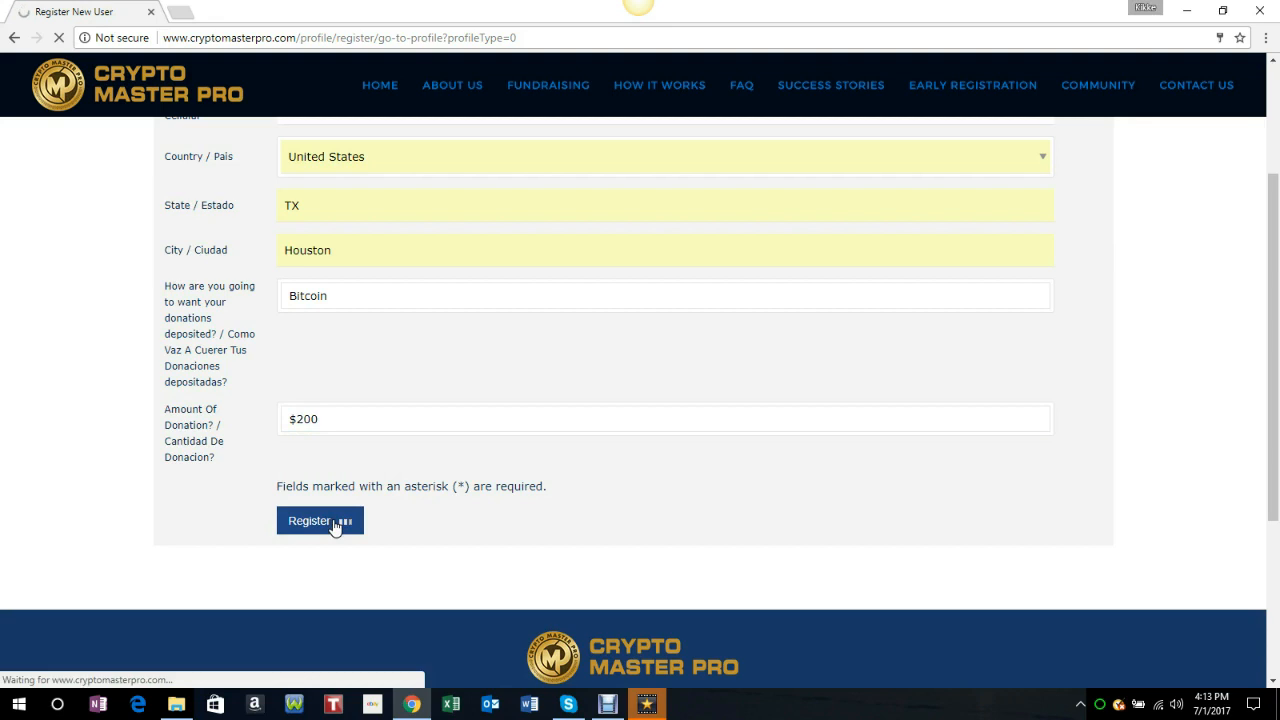
left_click(528, 704)
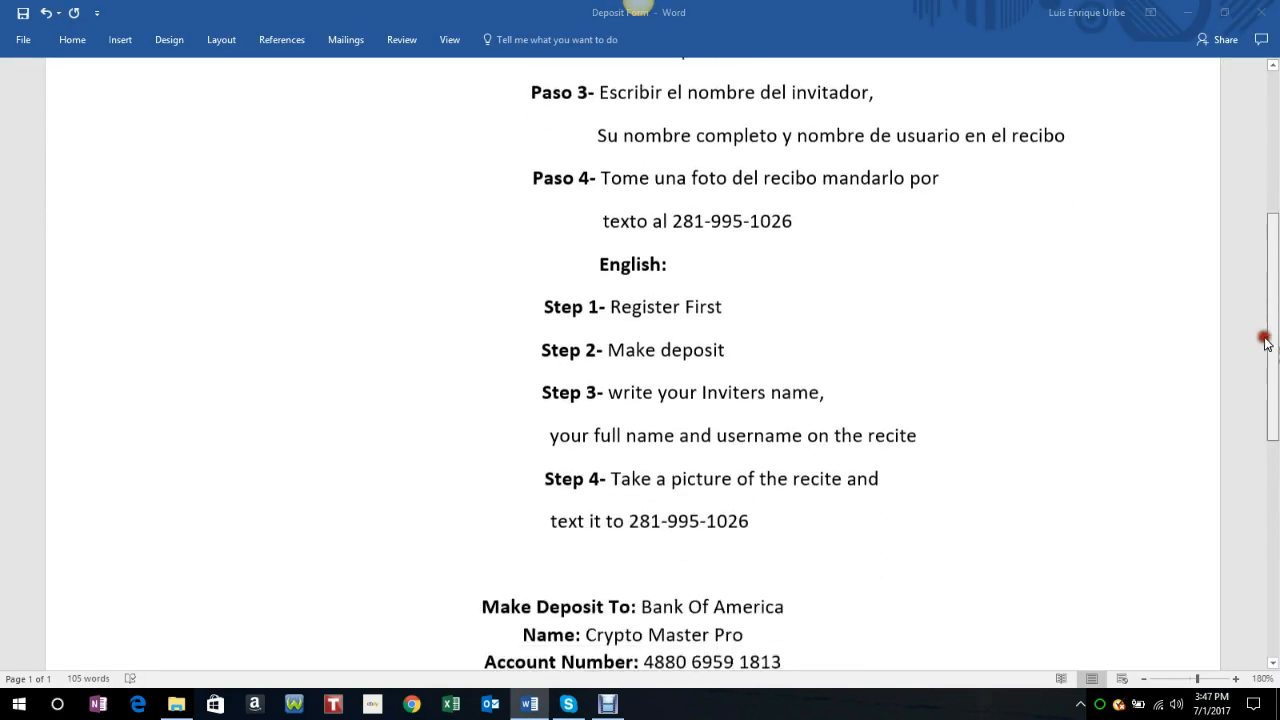
scroll("down", 3)
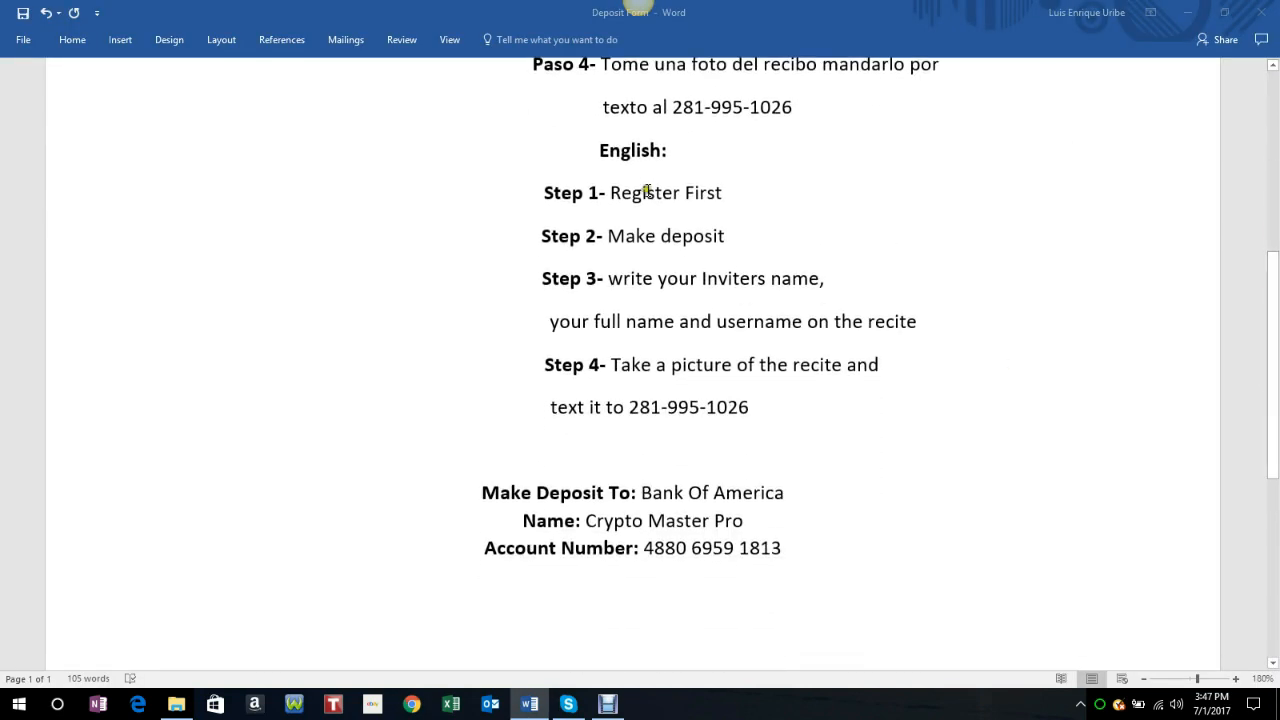
mouse_move(592, 164)
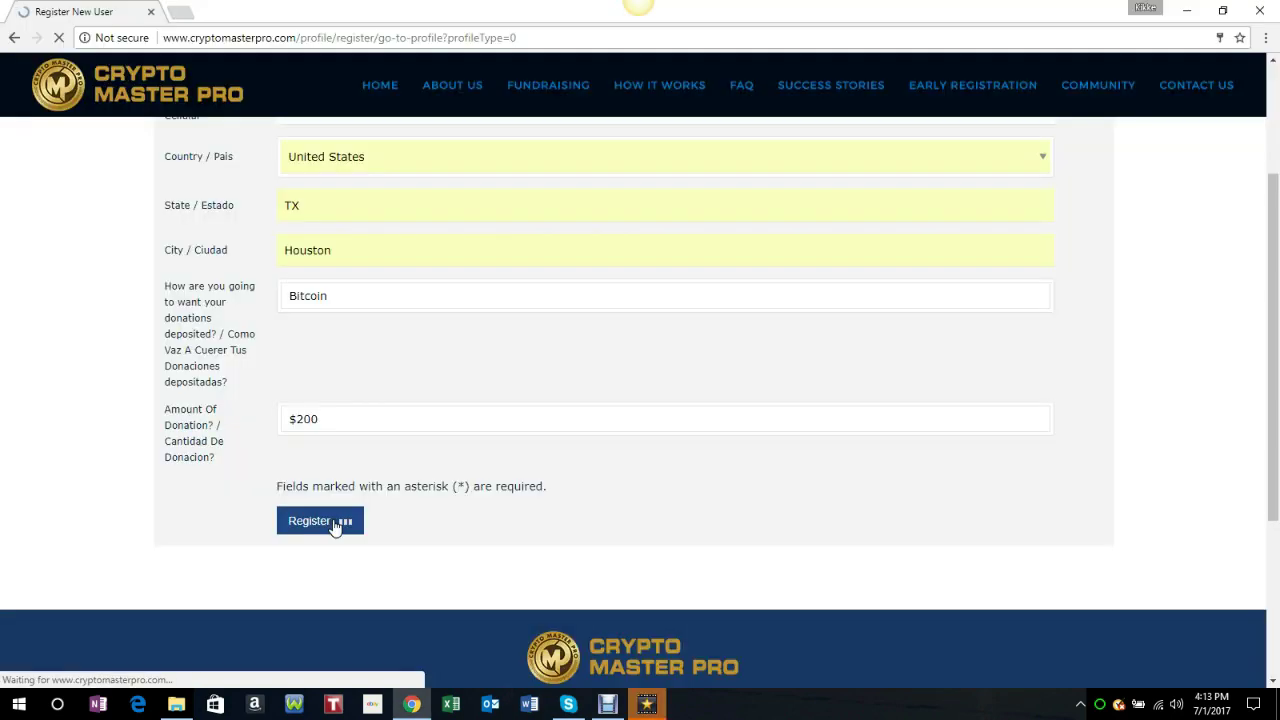
Select the dragon image 'images (1)' in the Open dialog and upload it as the avatar.
left_click(320, 520)
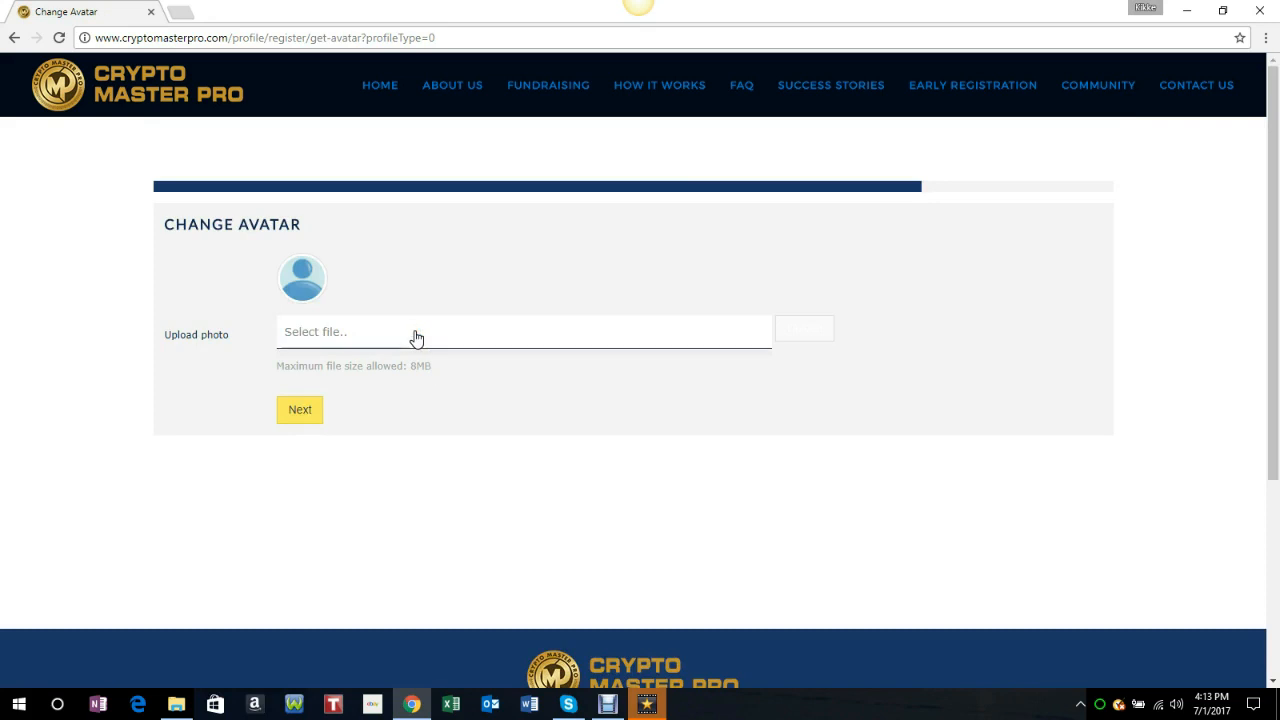
left_click(416, 332)
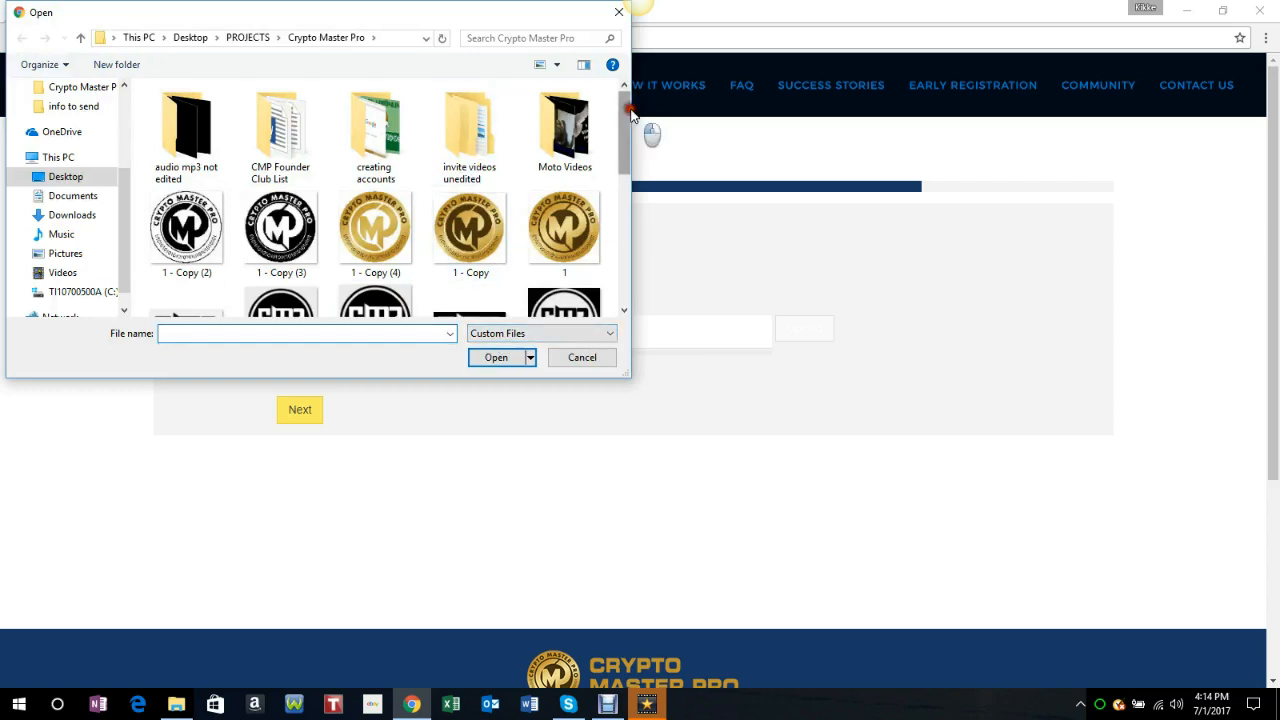
scroll("down", 3)
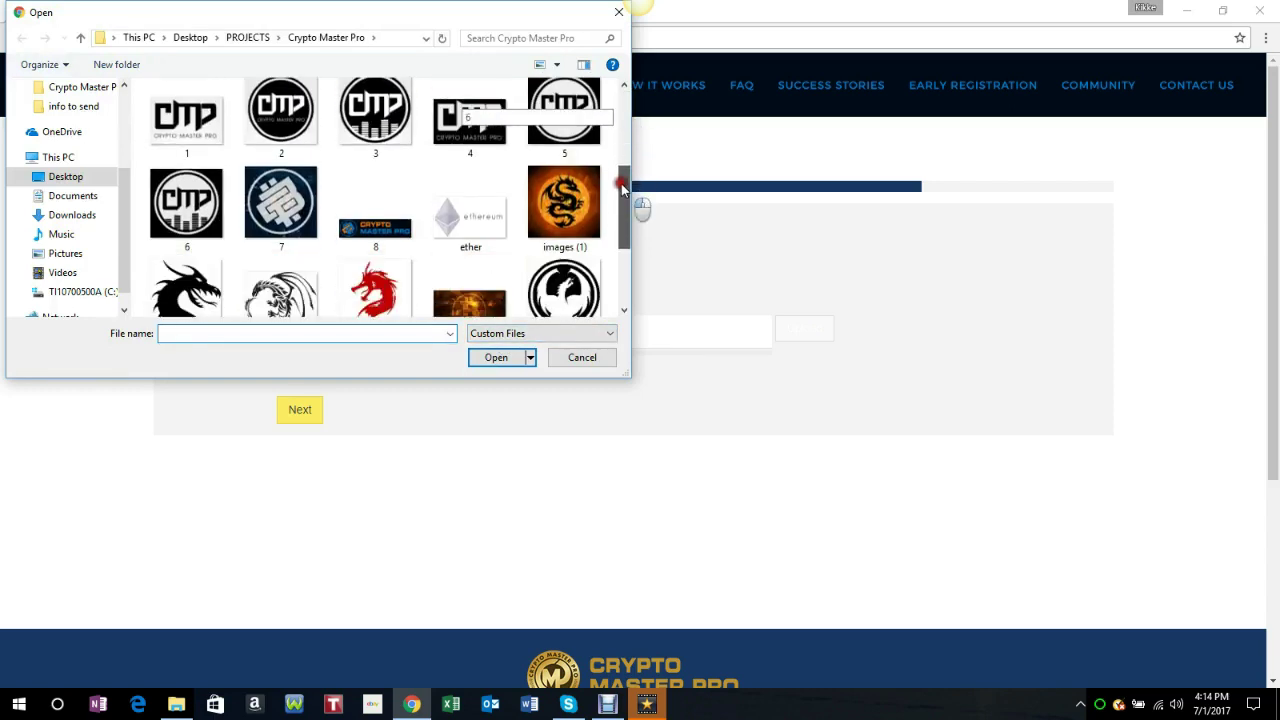
scroll("up", 3)
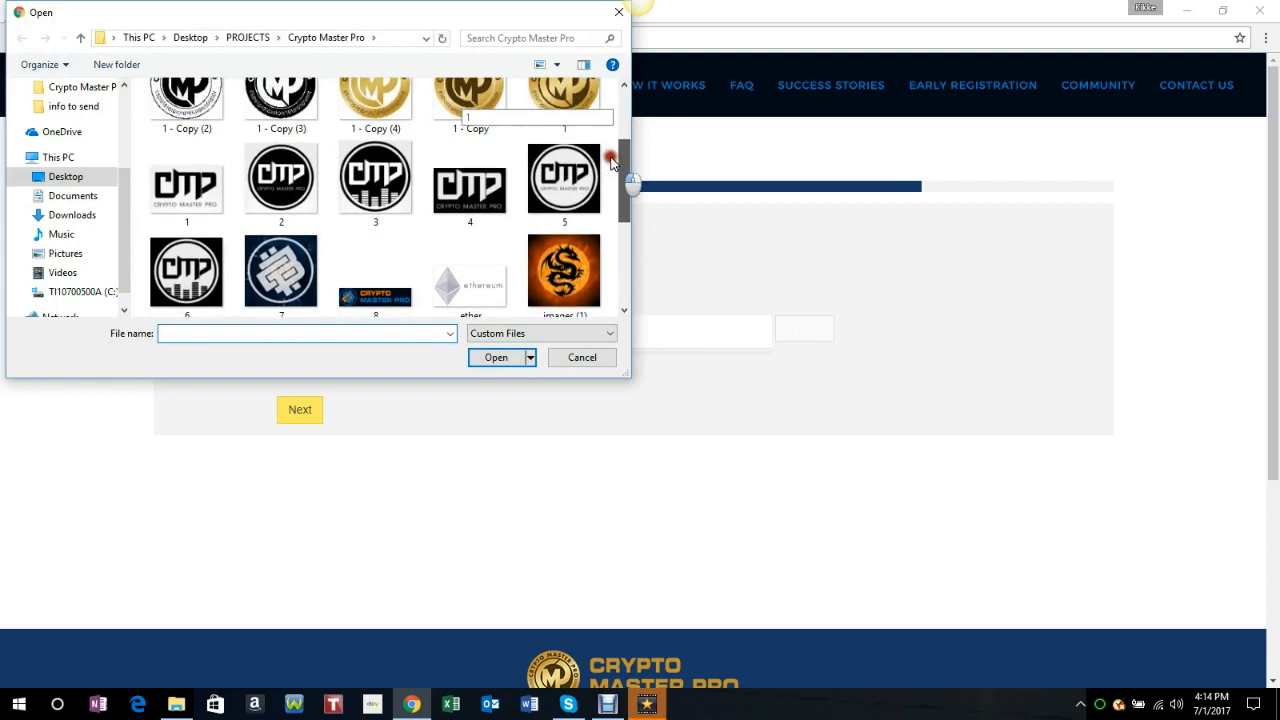
left_click(564, 262)
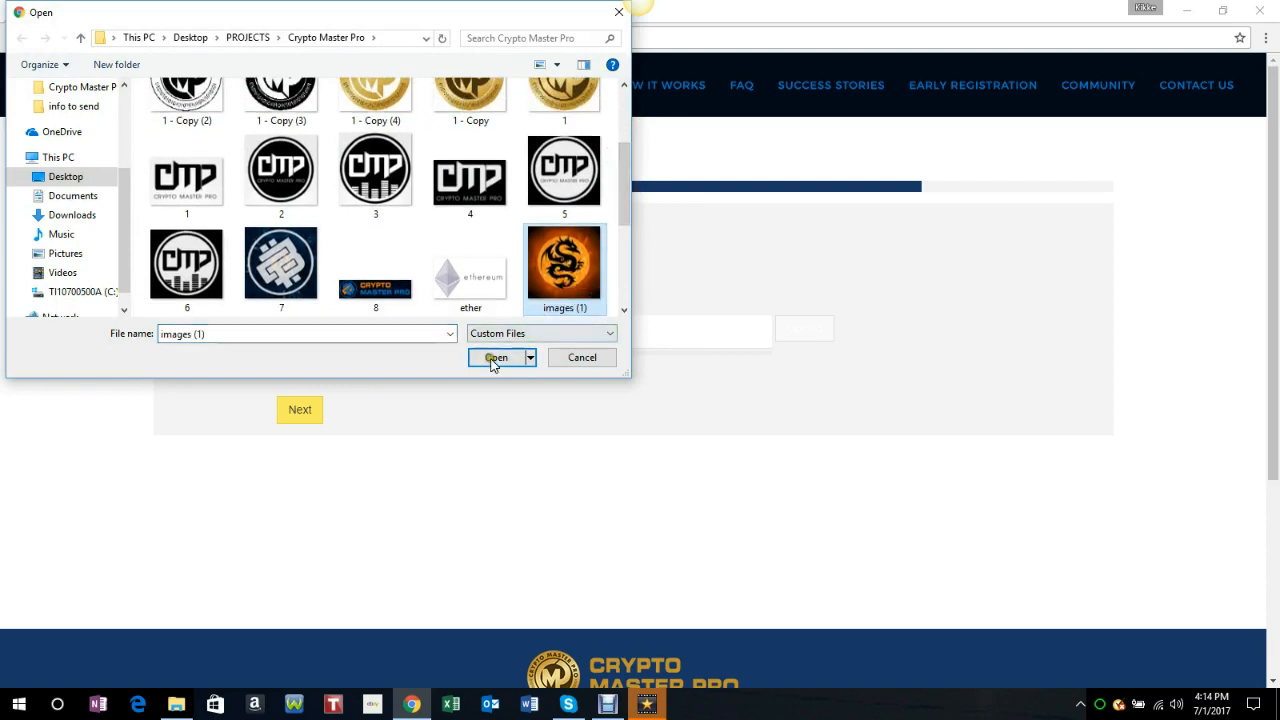
left_click(496, 356)
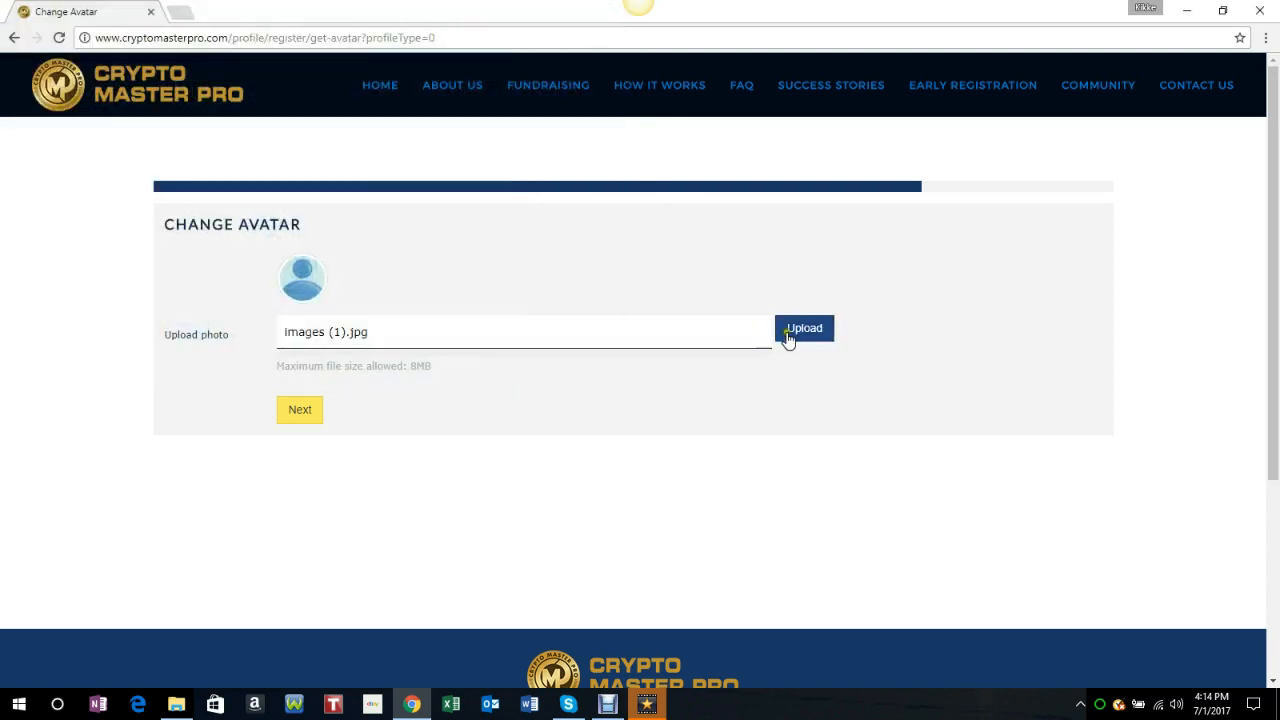
left_click(804, 328)
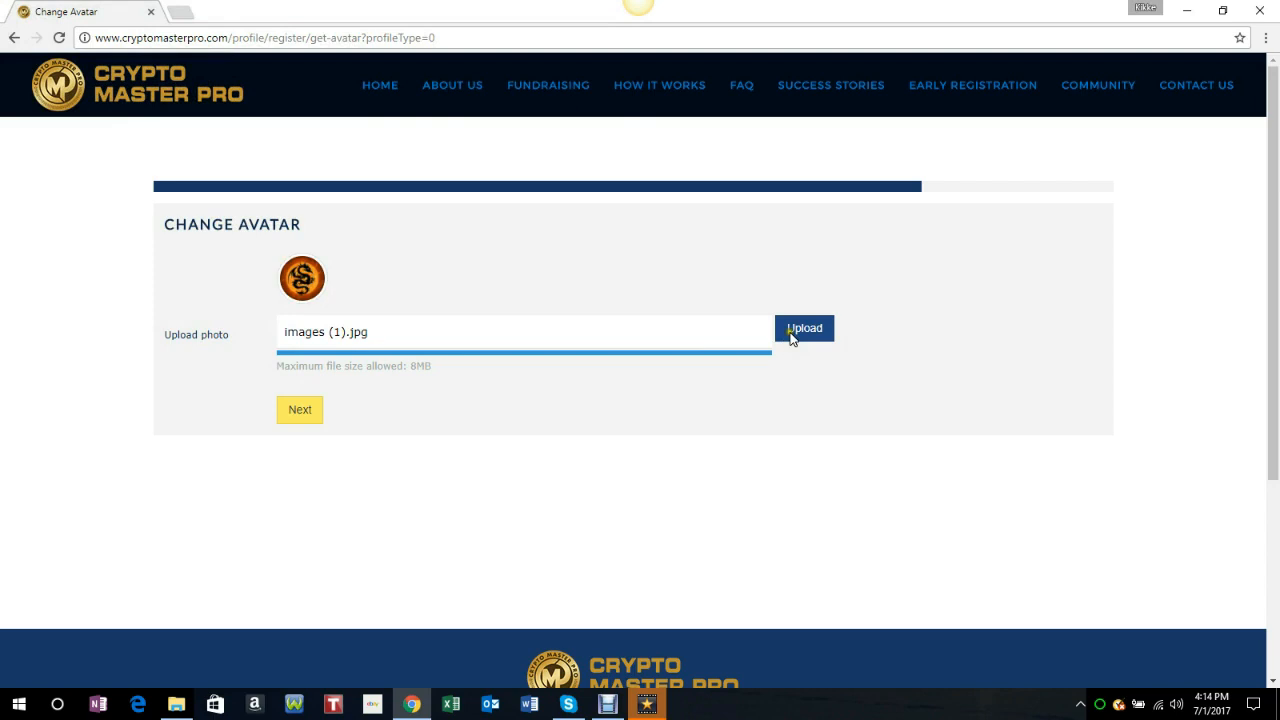
Finish the avatar step with Next, reaching the account-created confirmation.
left_click(300, 410)
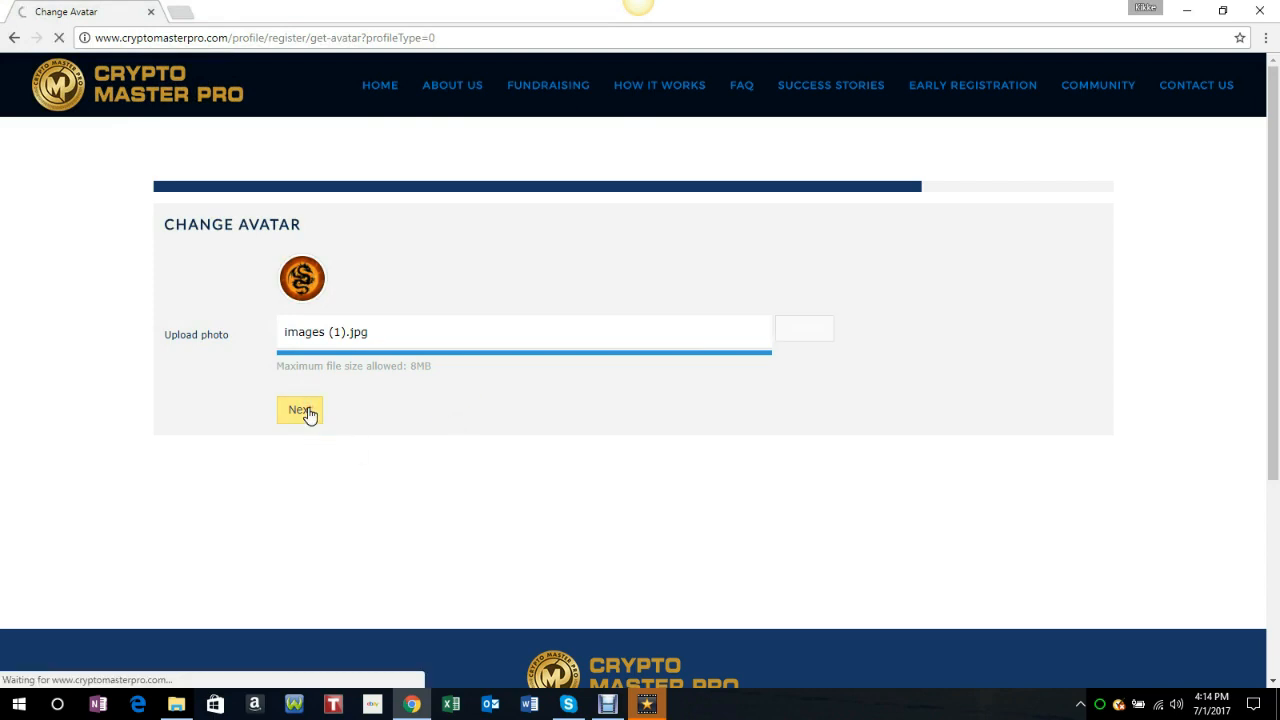
left_click(300, 410)
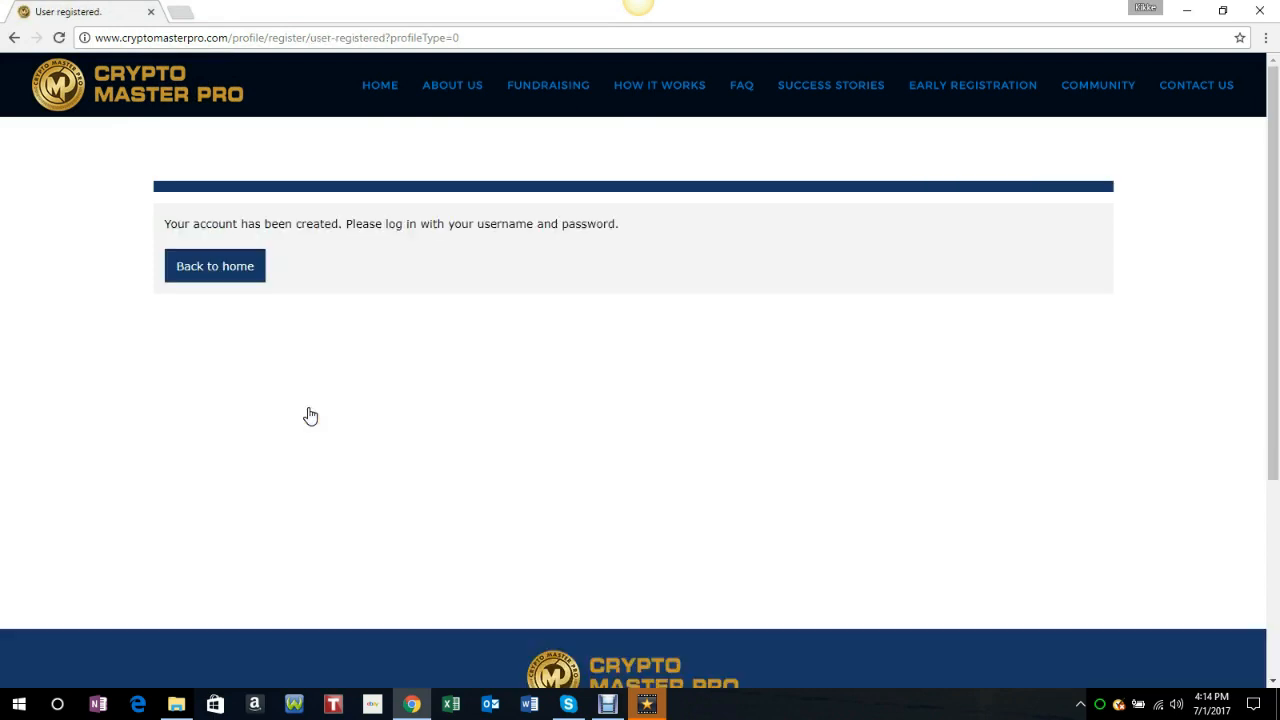
mouse_move(240, 278)
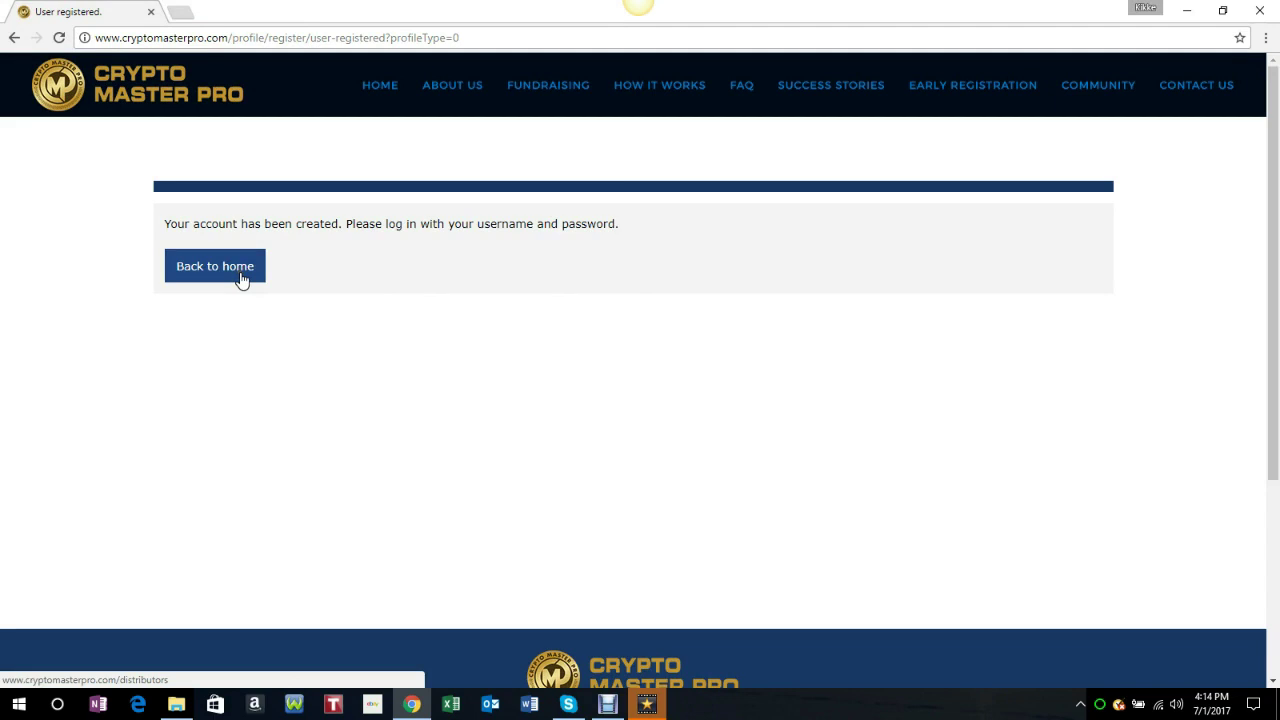
Return to the home page, start a fresh registration and open the inviter username search.
left_click(214, 266)
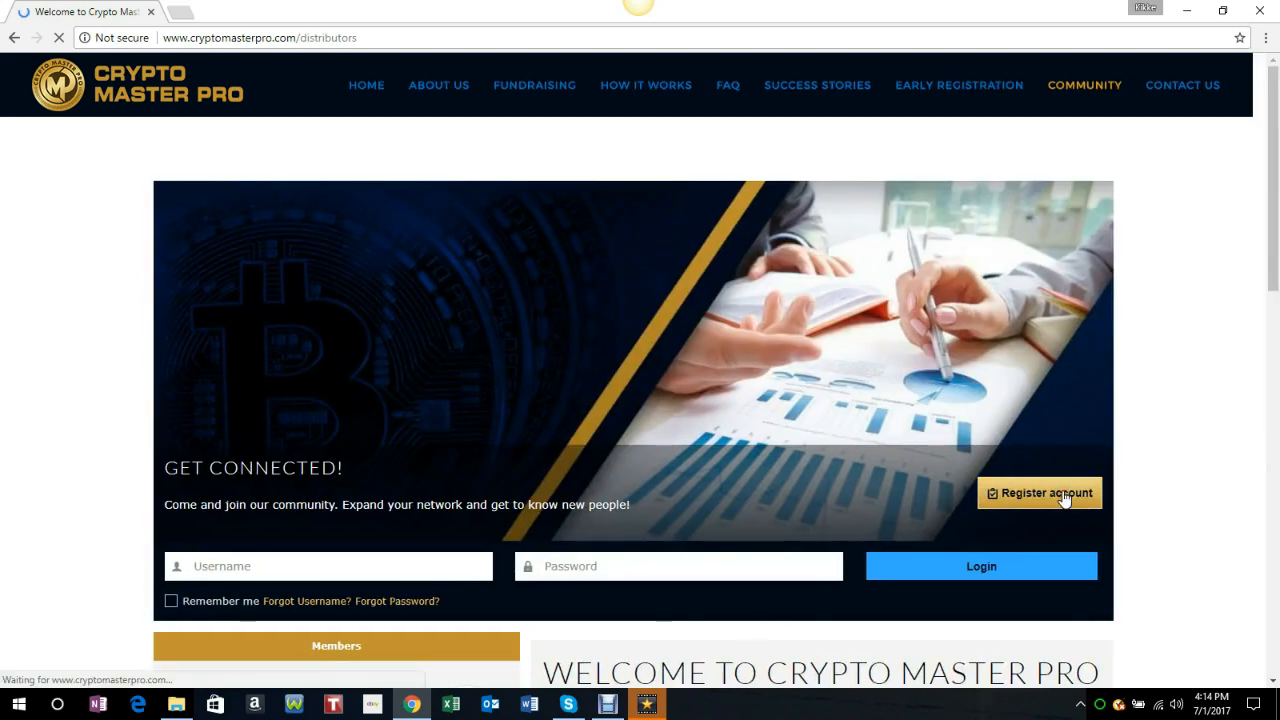
left_click(1040, 492)
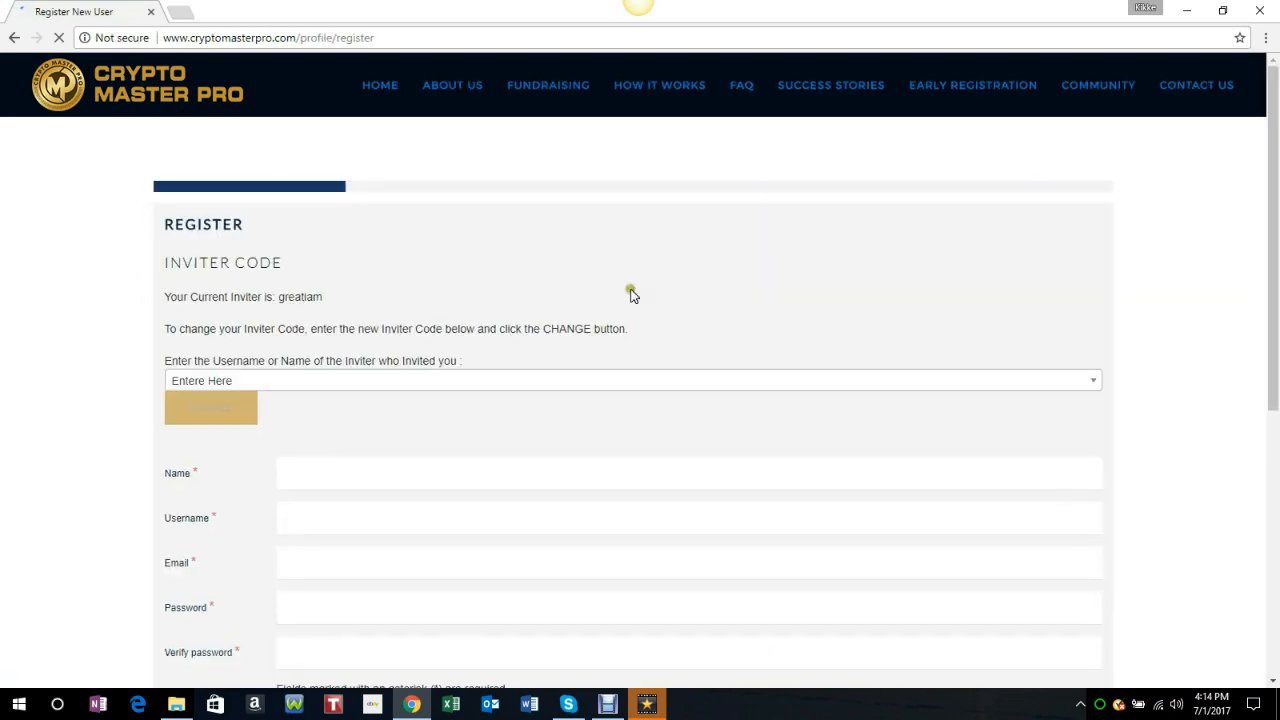
left_click(632, 380)
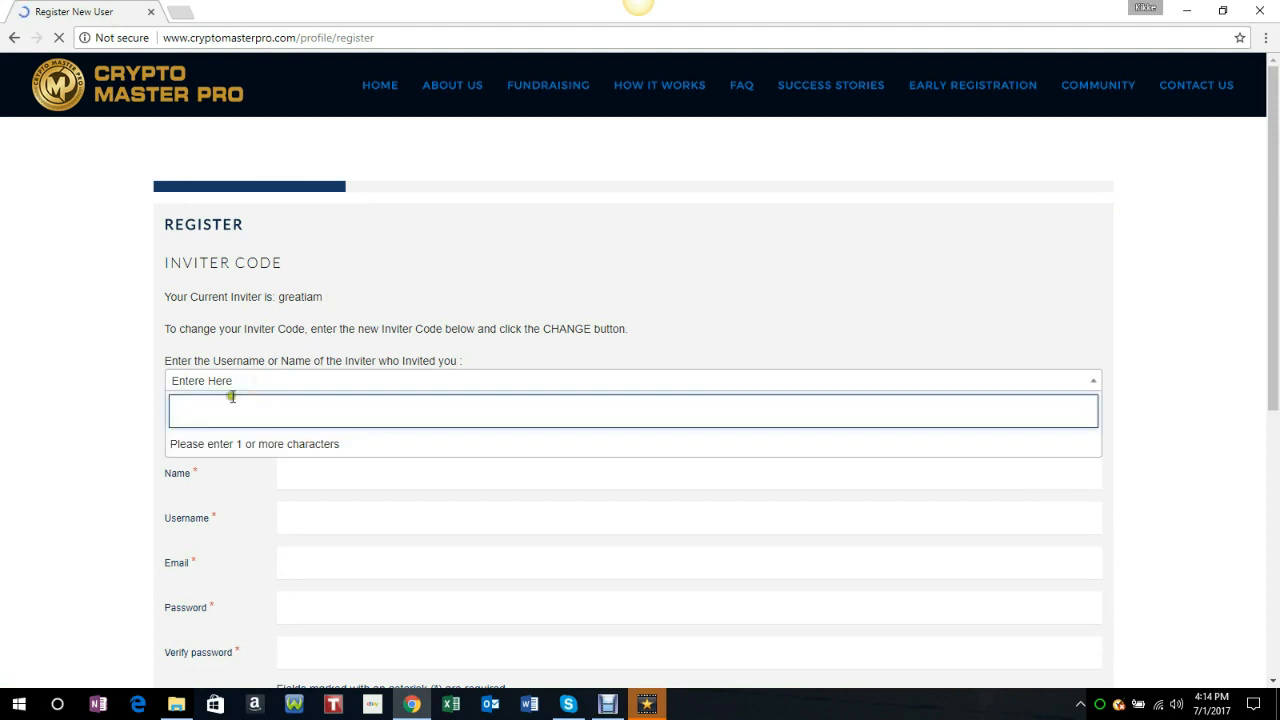